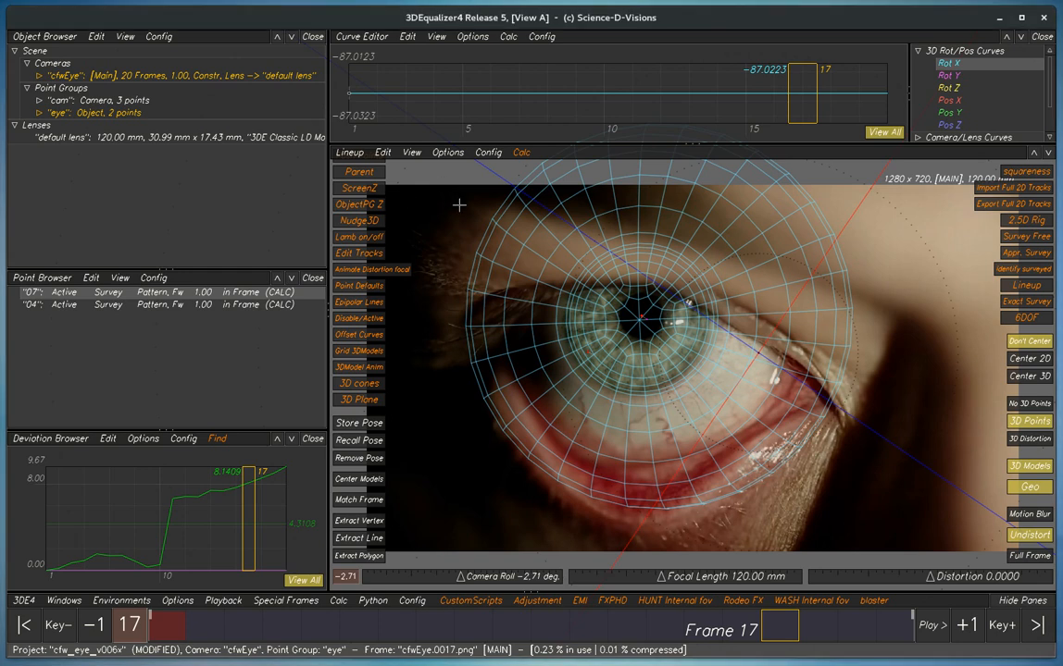
mouse_move(467, 208)
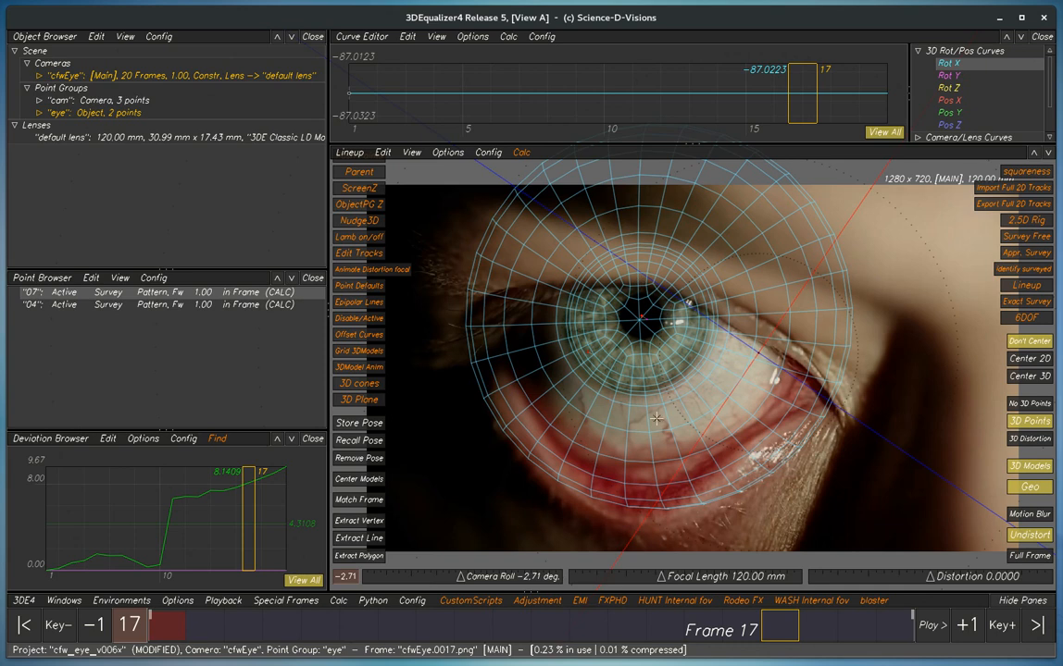
Step: Bring up the LSF eyeball object track bullet-point notes in the PDF viewer
left_click(930, 625)
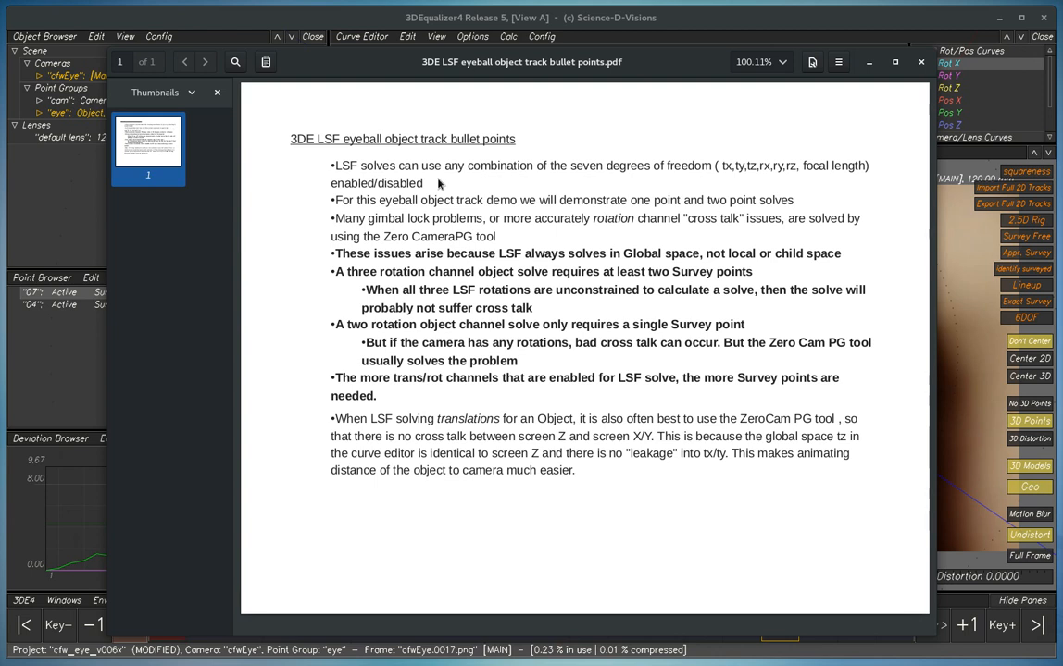
mouse_move(694, 166)
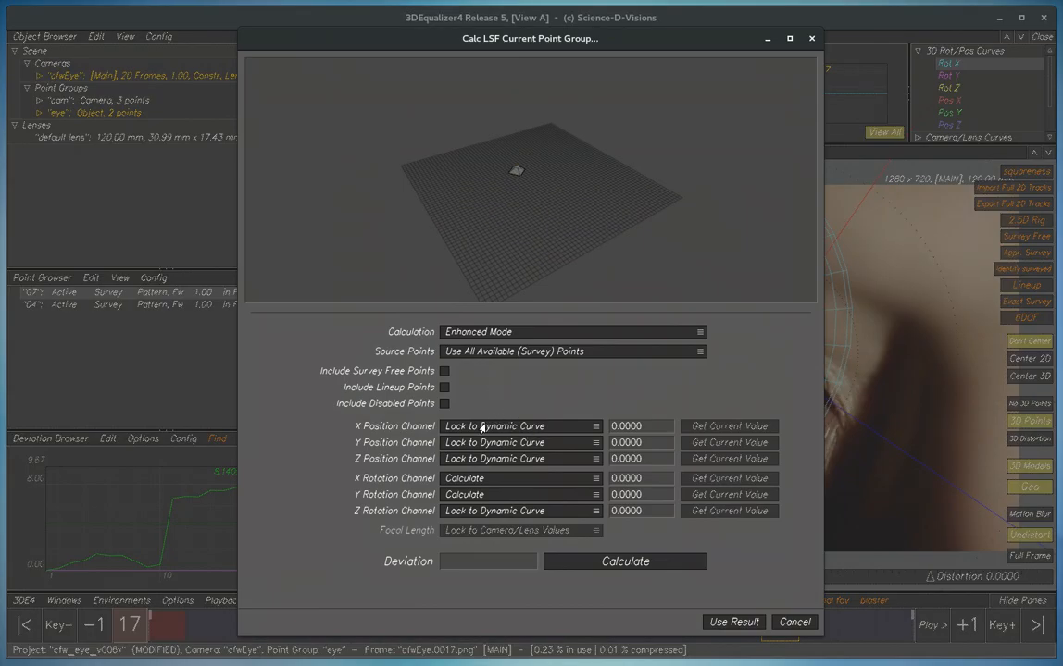
mouse_move(389, 467)
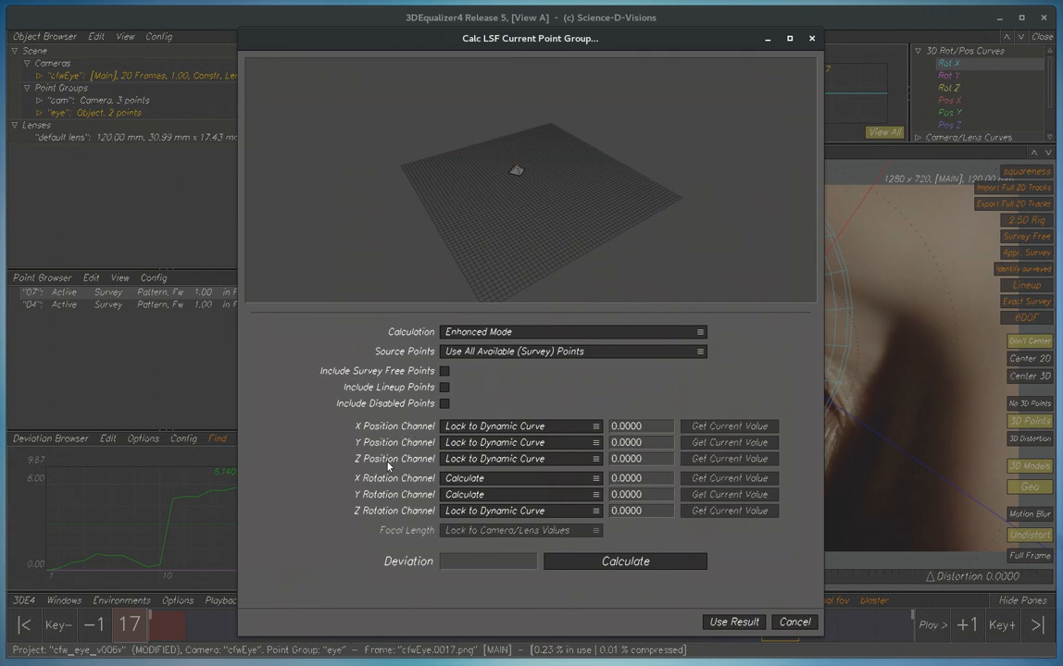
mouse_move(485, 534)
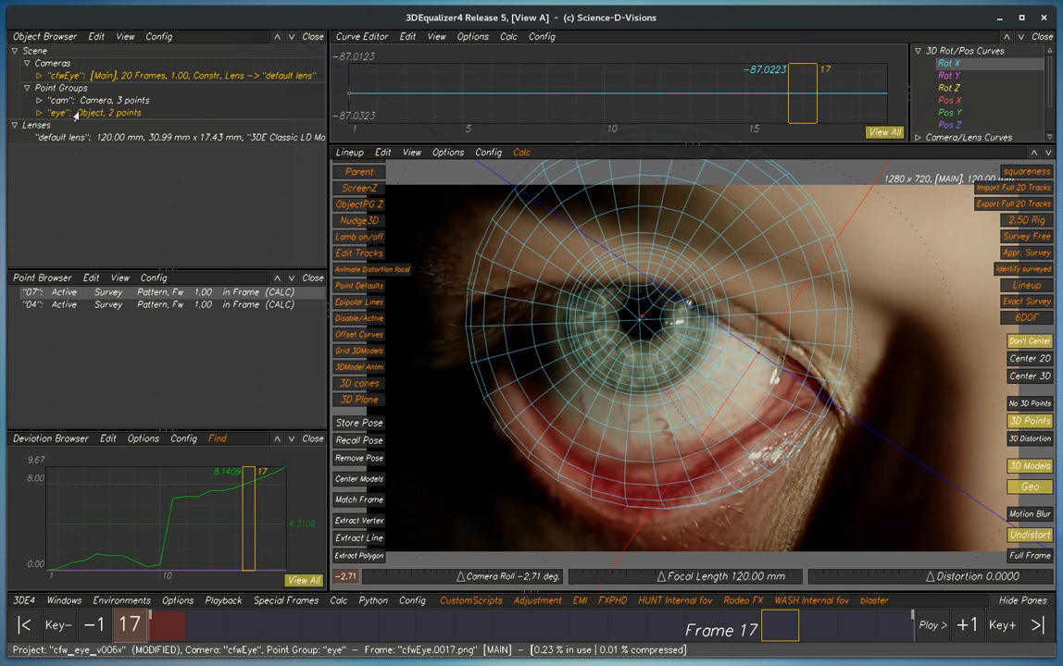
left_click(522, 151)
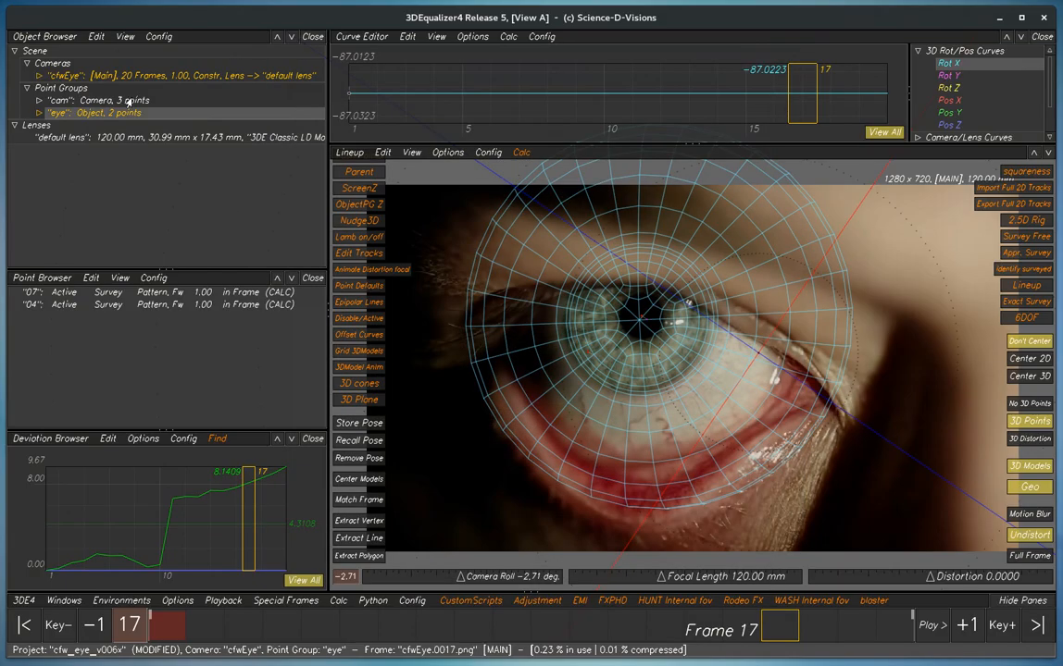
left_click(62, 100)
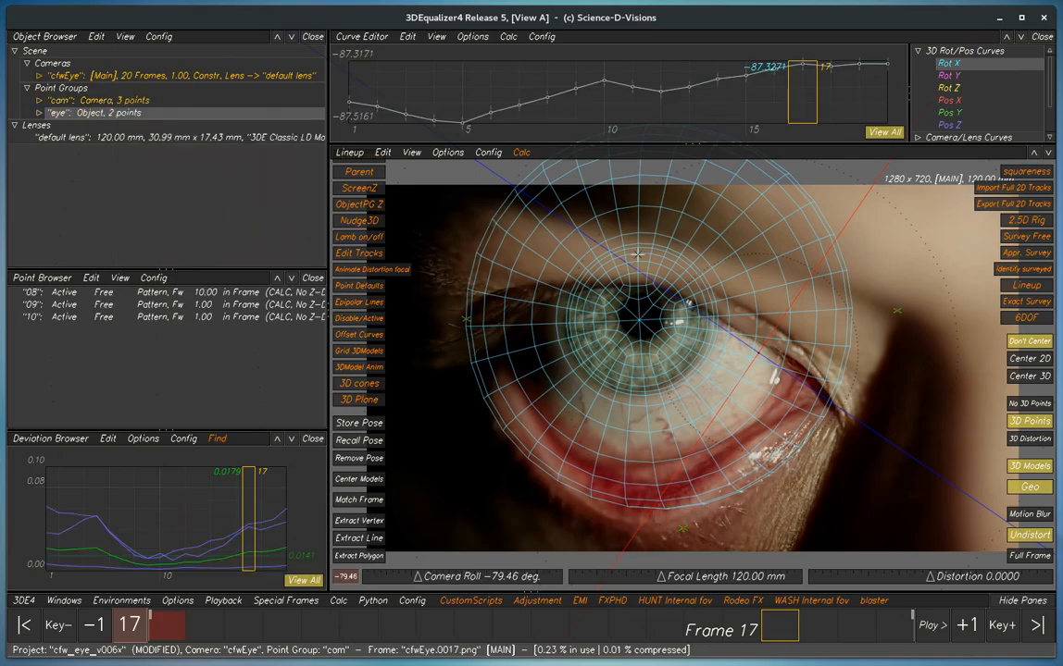
left_click(522, 151)
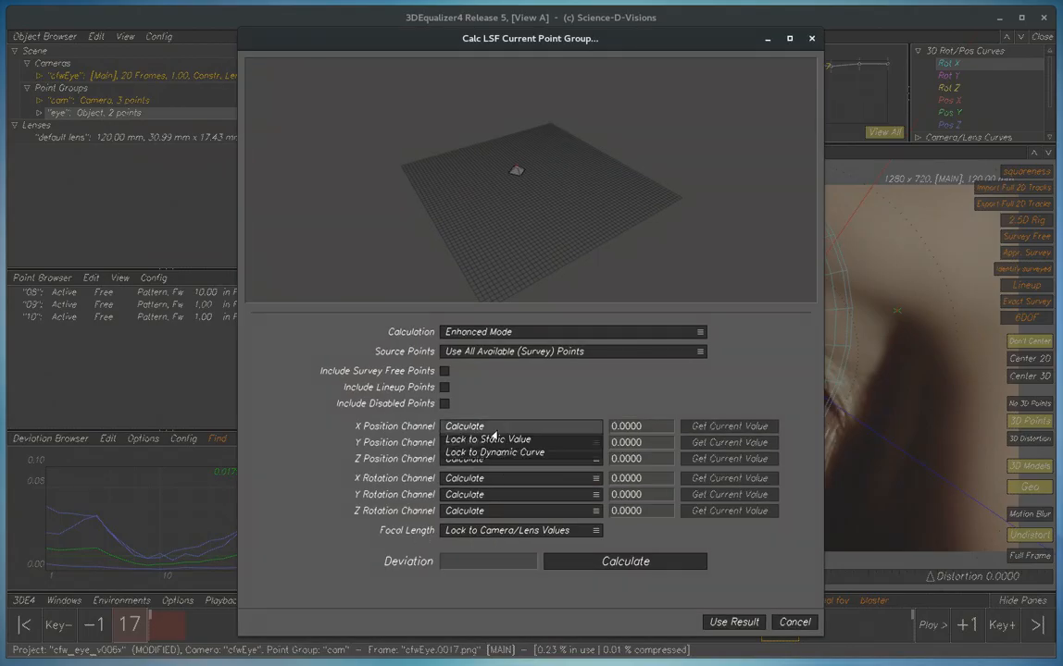
left_click(489, 439)
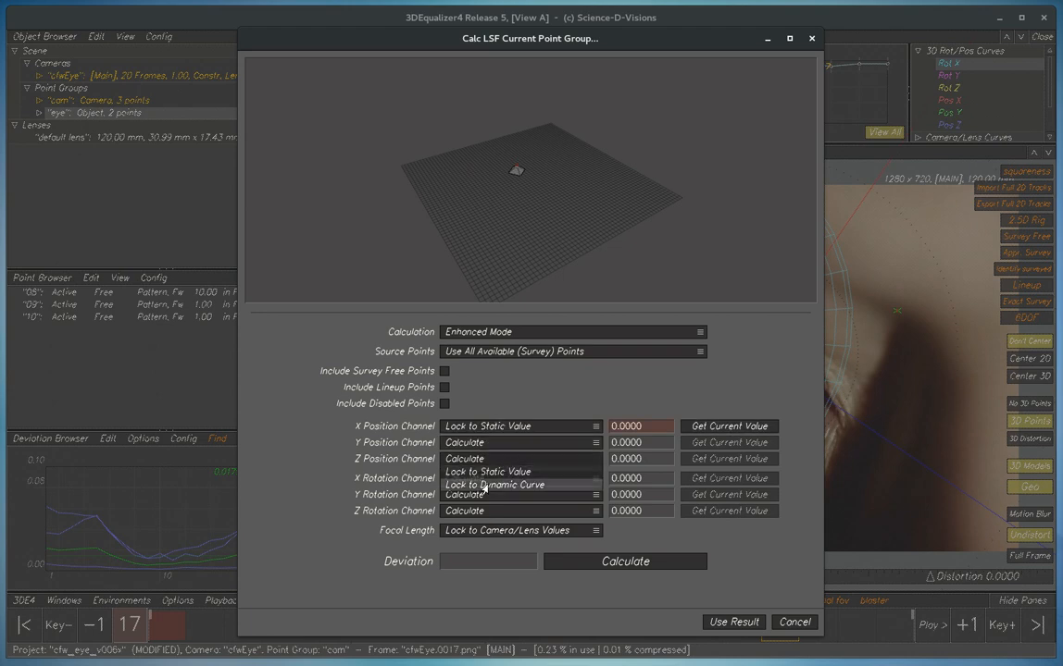
left_click(496, 485)
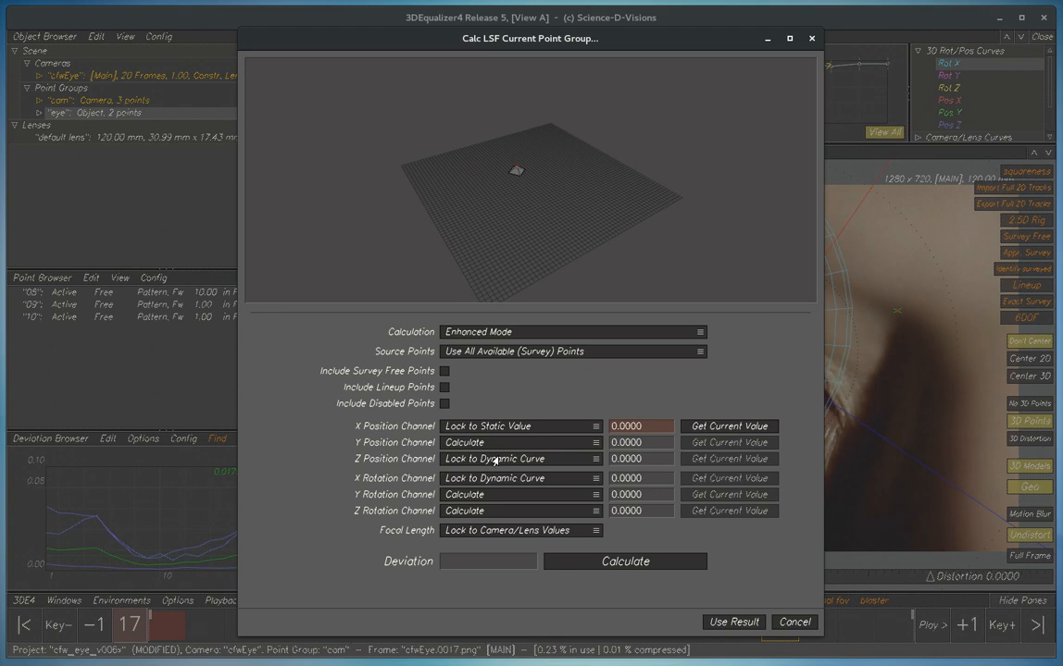
mouse_move(494, 364)
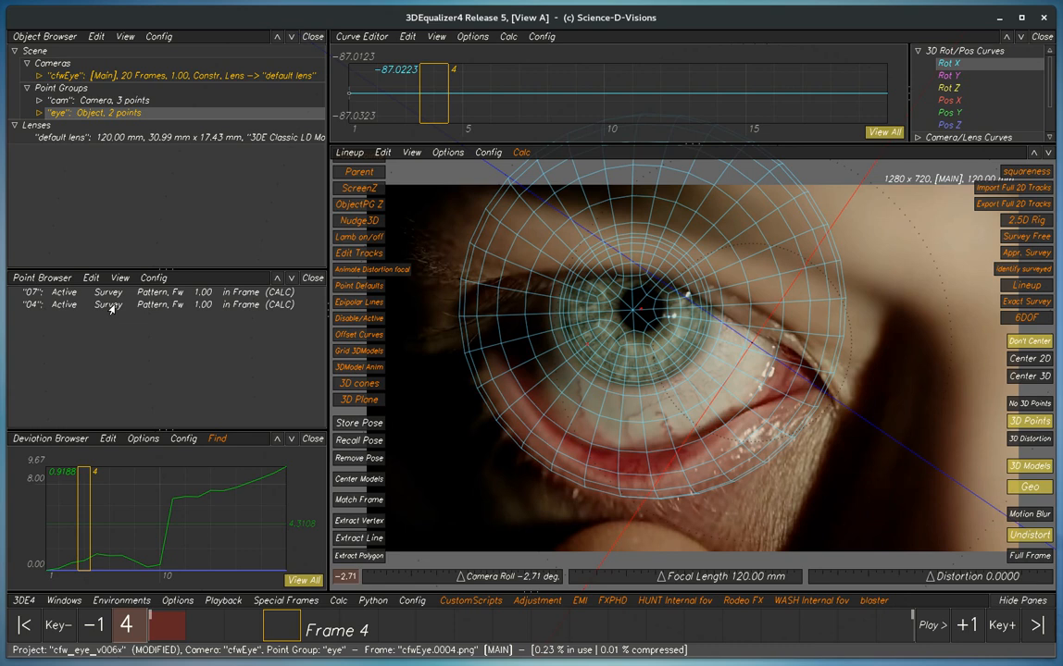
mouse_move(740, 289)
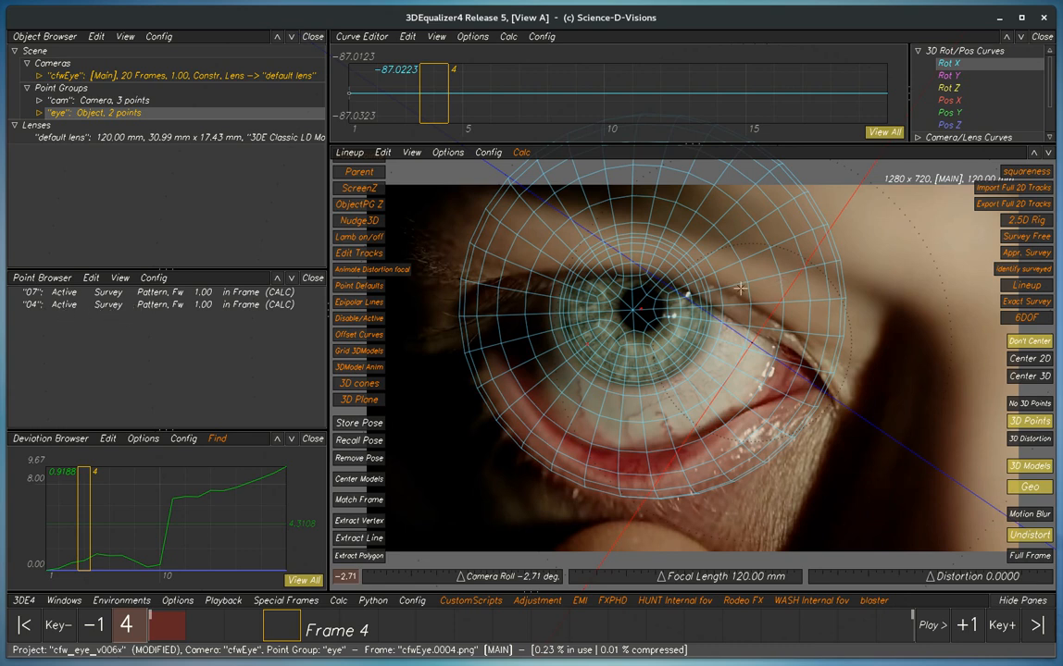
Step: LSF-solve the eye group at frame 7 with X/Y/Z rotations calculated and positions locked to their curves, and use the result
left_click(929, 625)
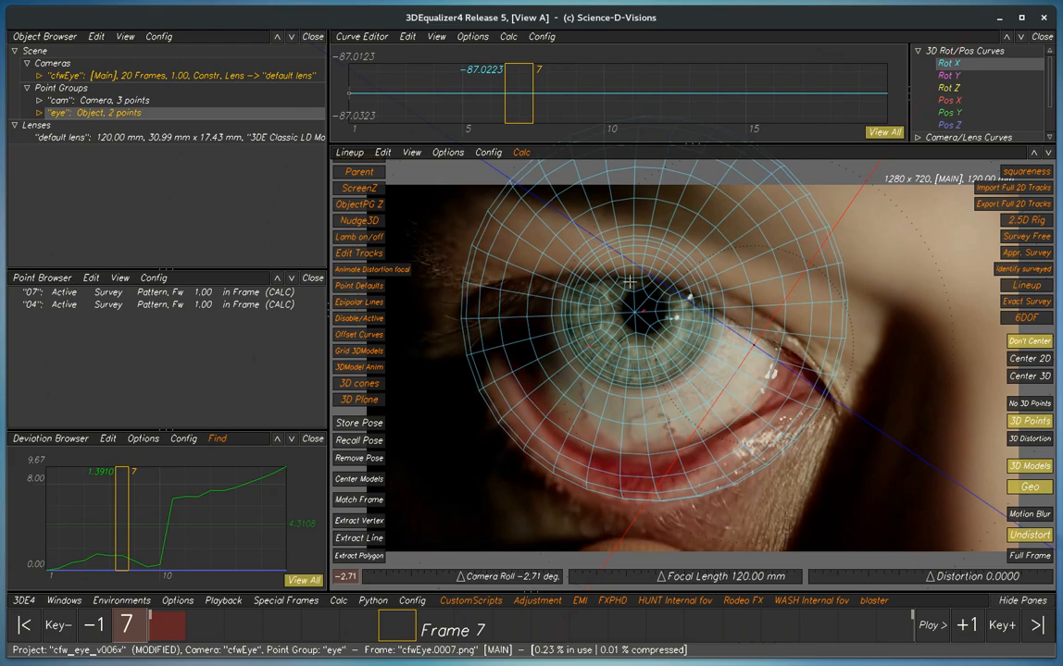
left_click(520, 152)
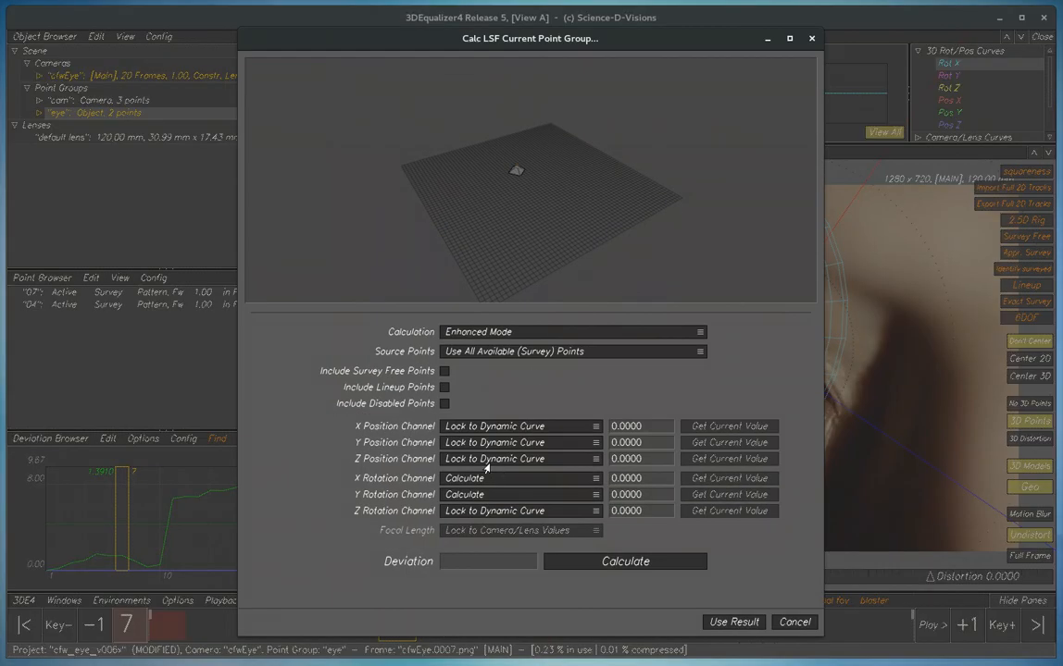
mouse_move(463, 511)
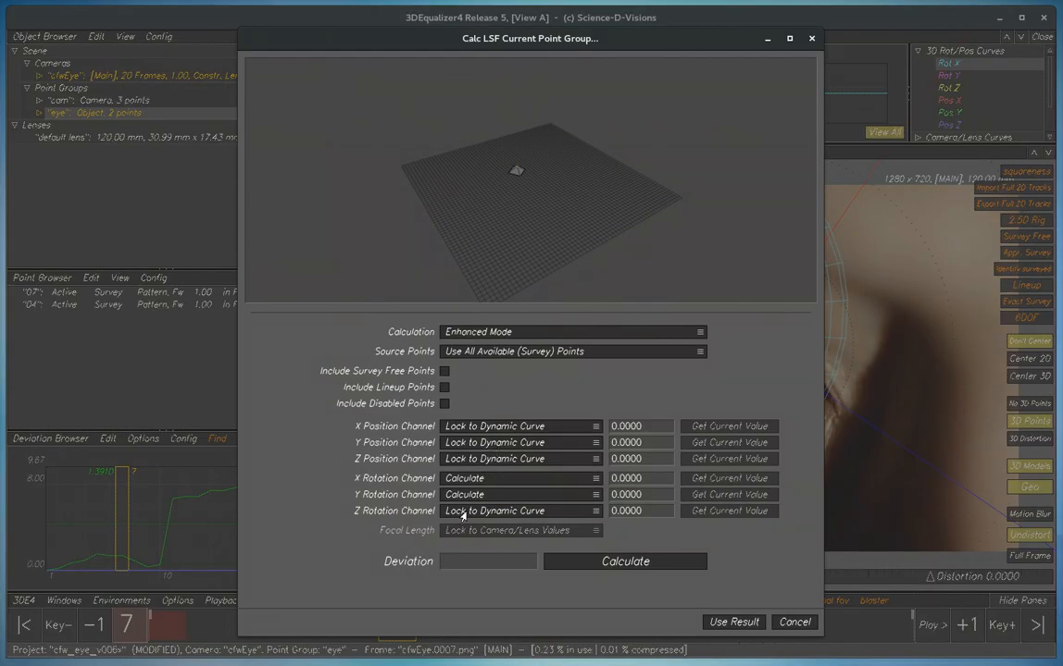
left_click(519, 511)
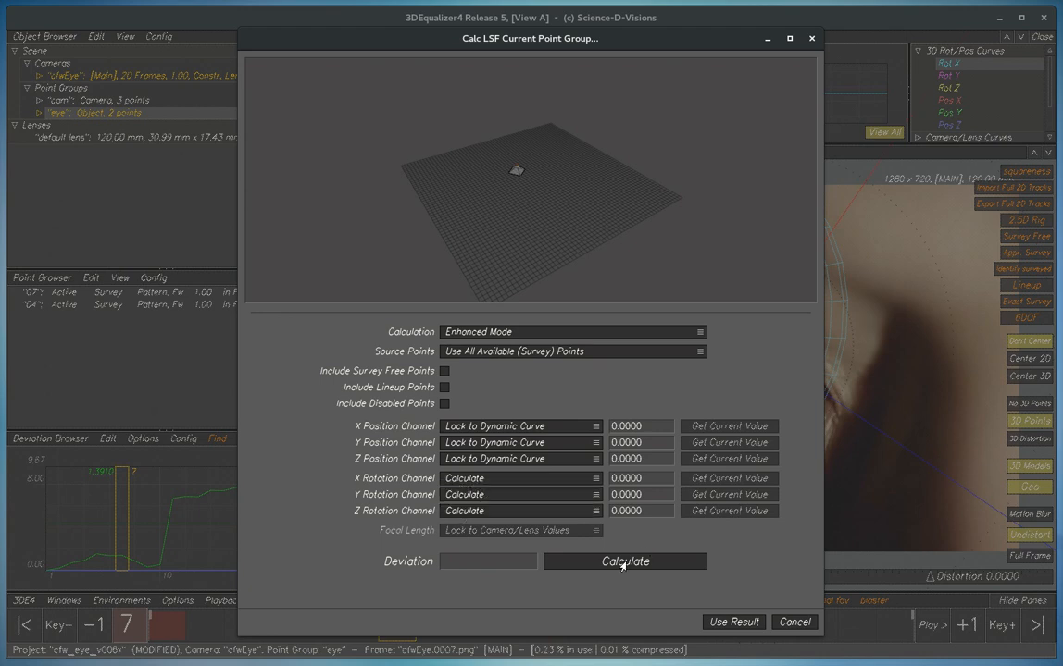
left_click(626, 562)
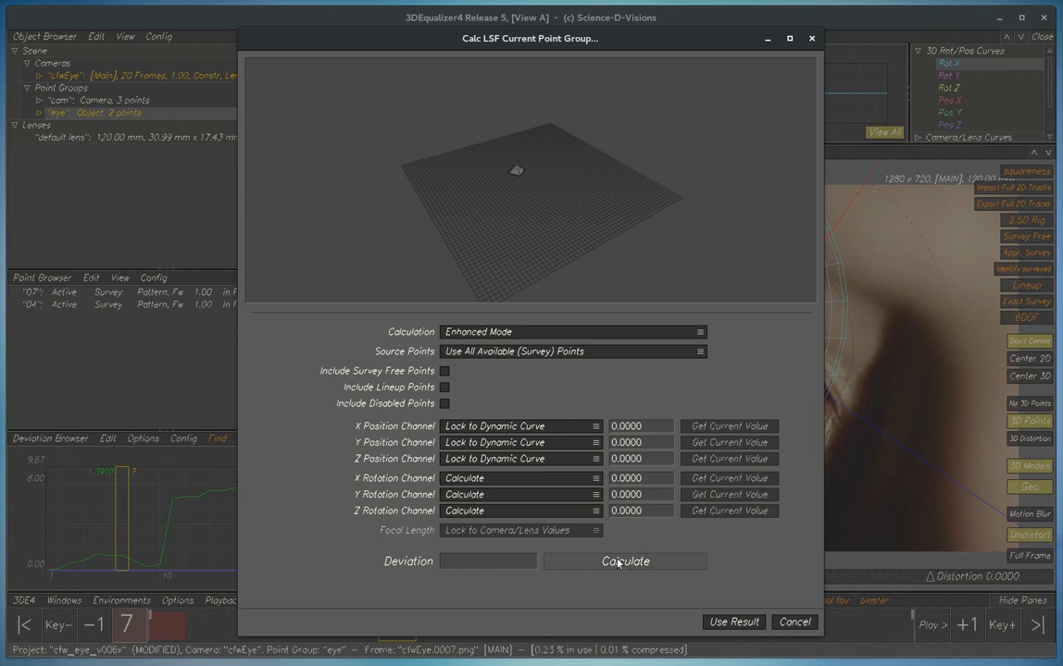
left_click(626, 560)
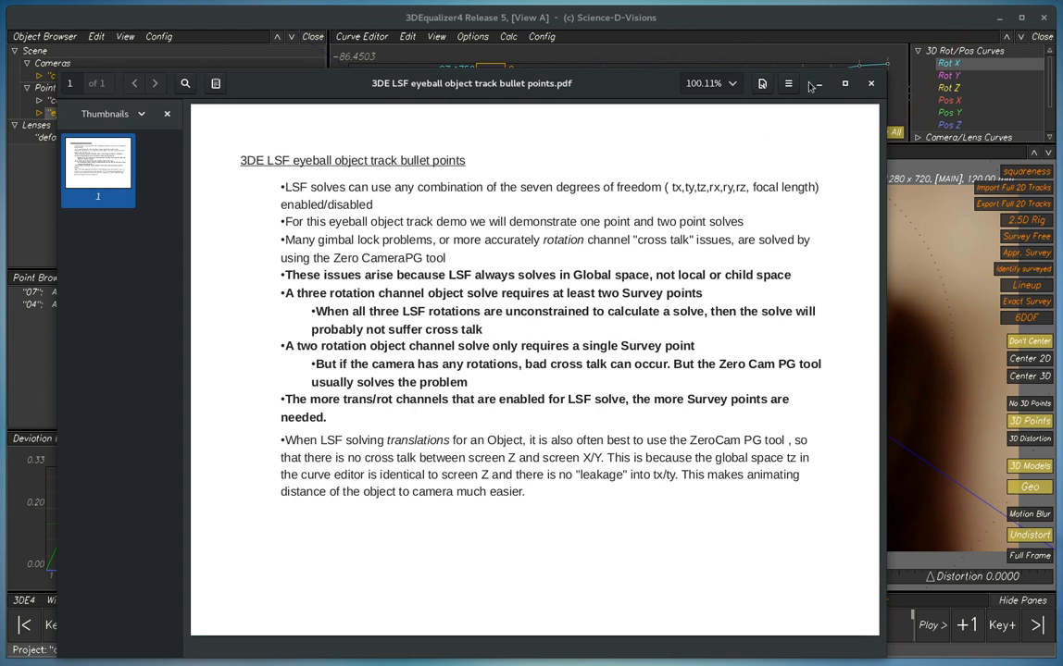
left_click(870, 83)
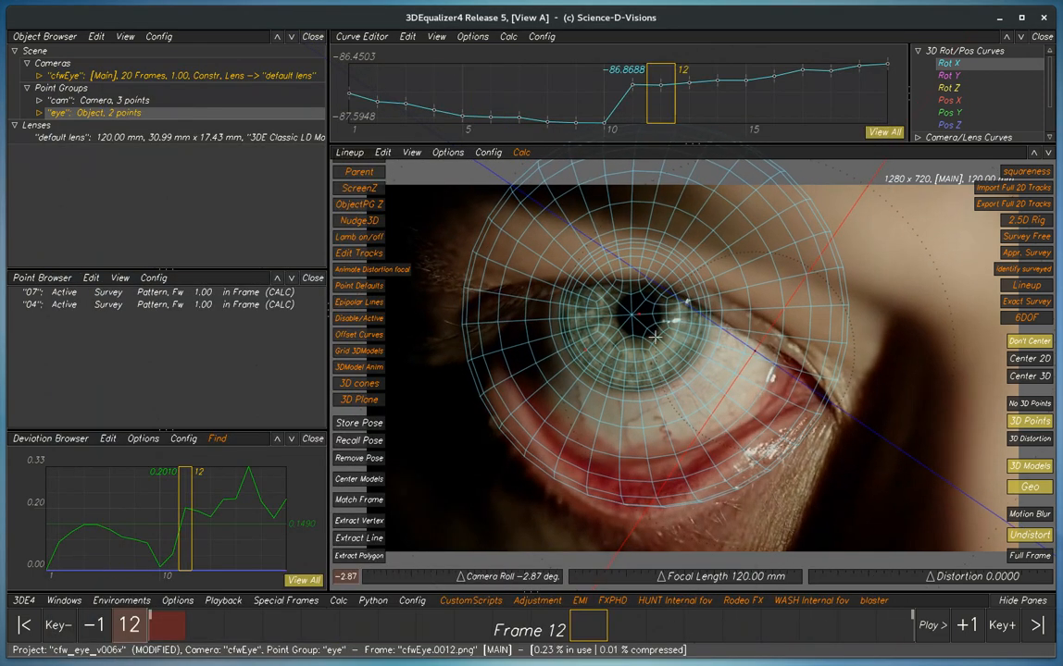
Step: Re-solve the eye group with Z rotation locked to static value 61.7344, X/Y calculated, and use the result
left_click(91, 278)
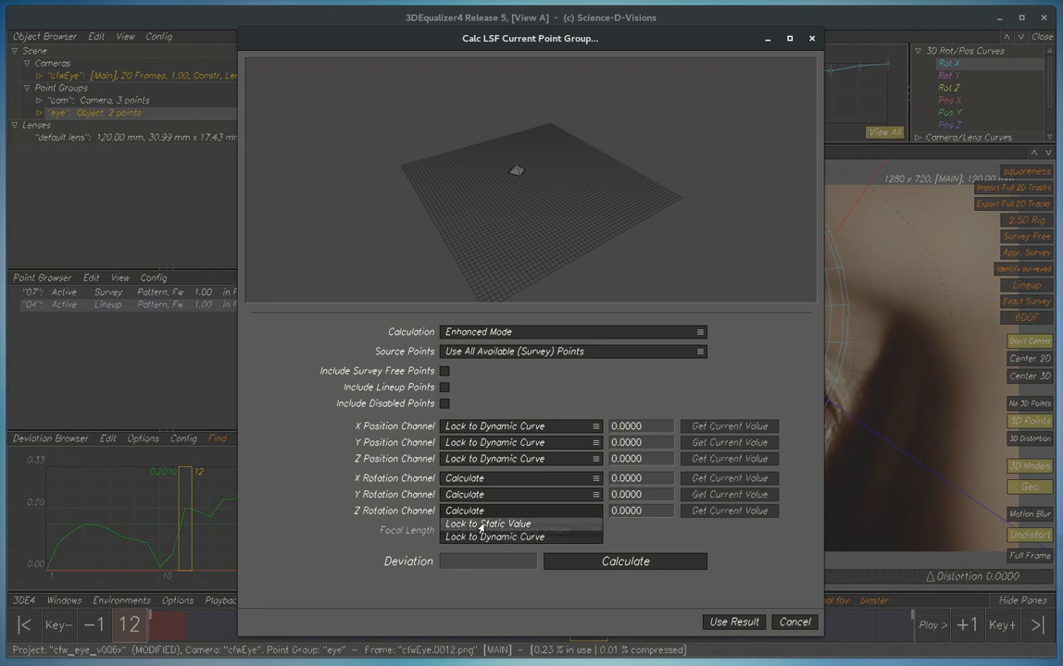
left_click(487, 522)
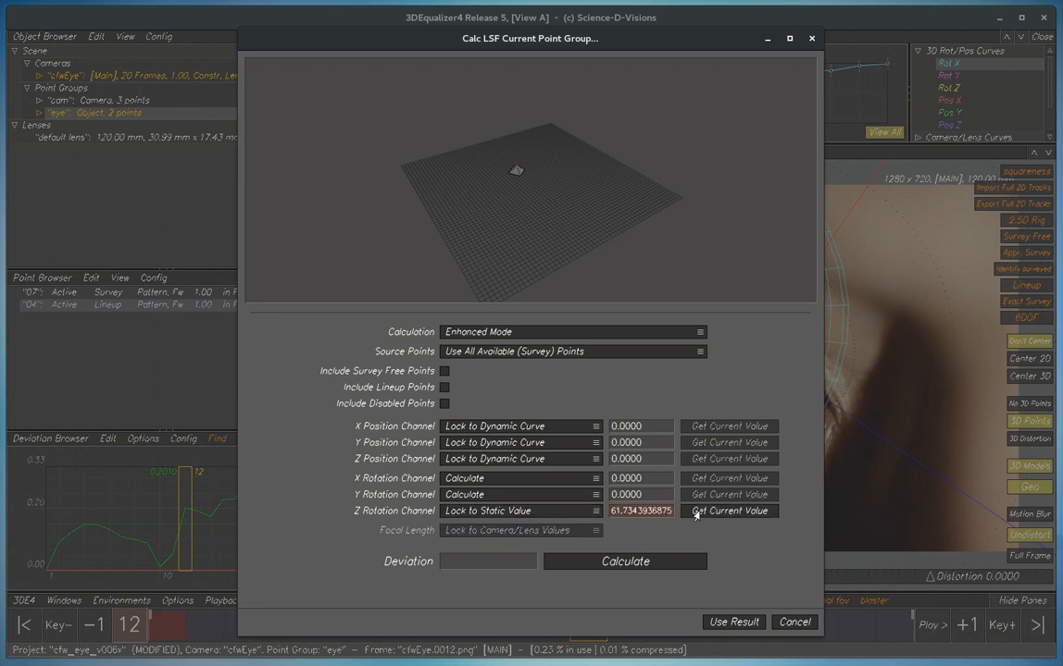
left_click(626, 561)
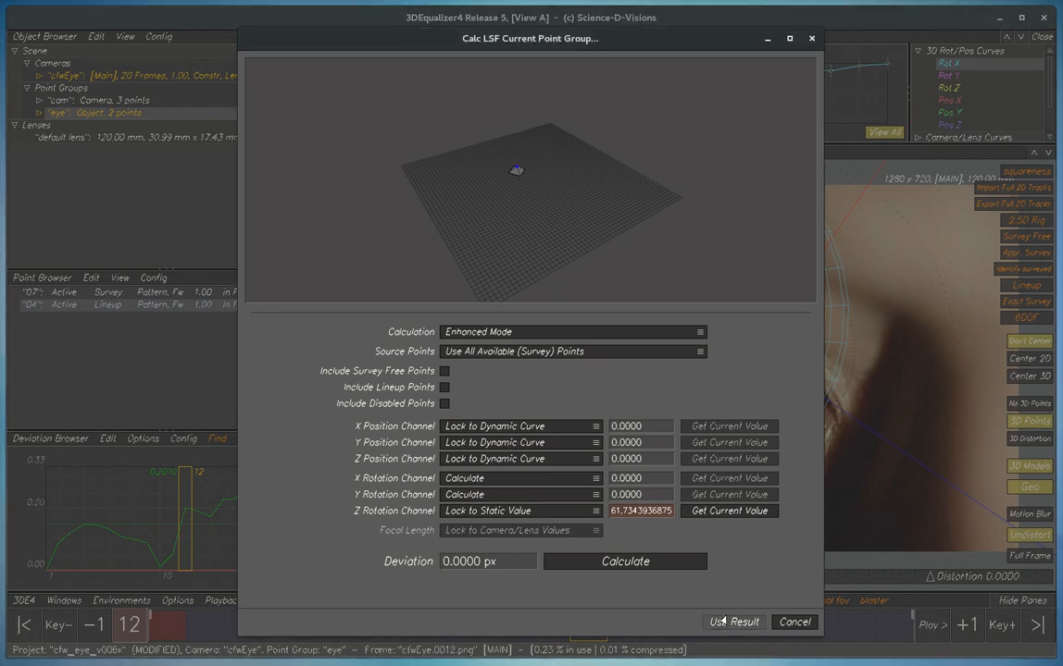
left_click(626, 561)
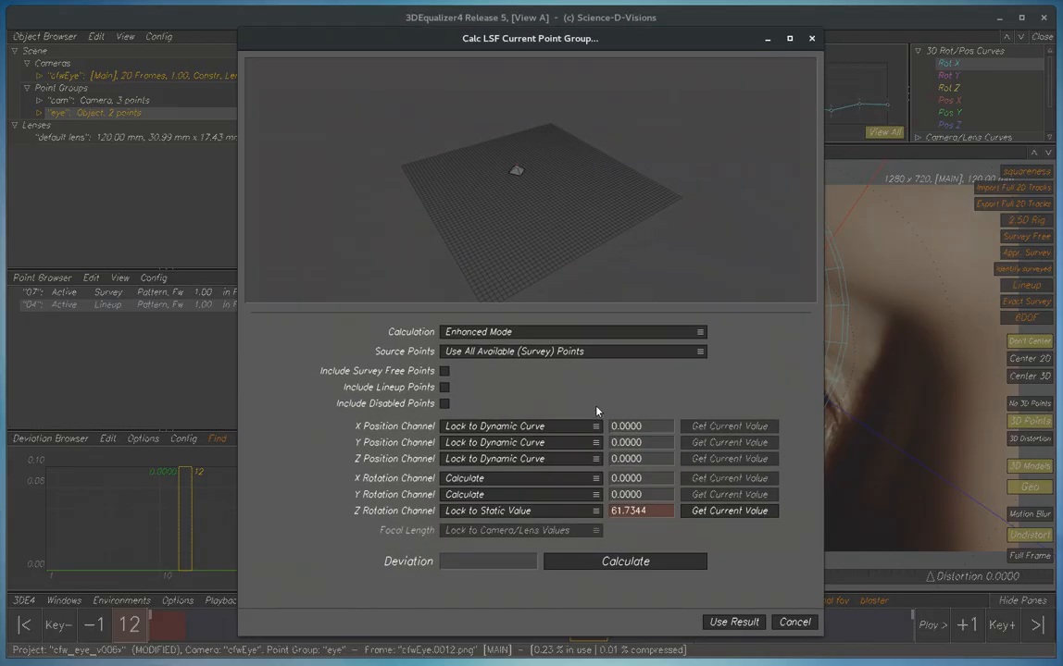
left_click(626, 560)
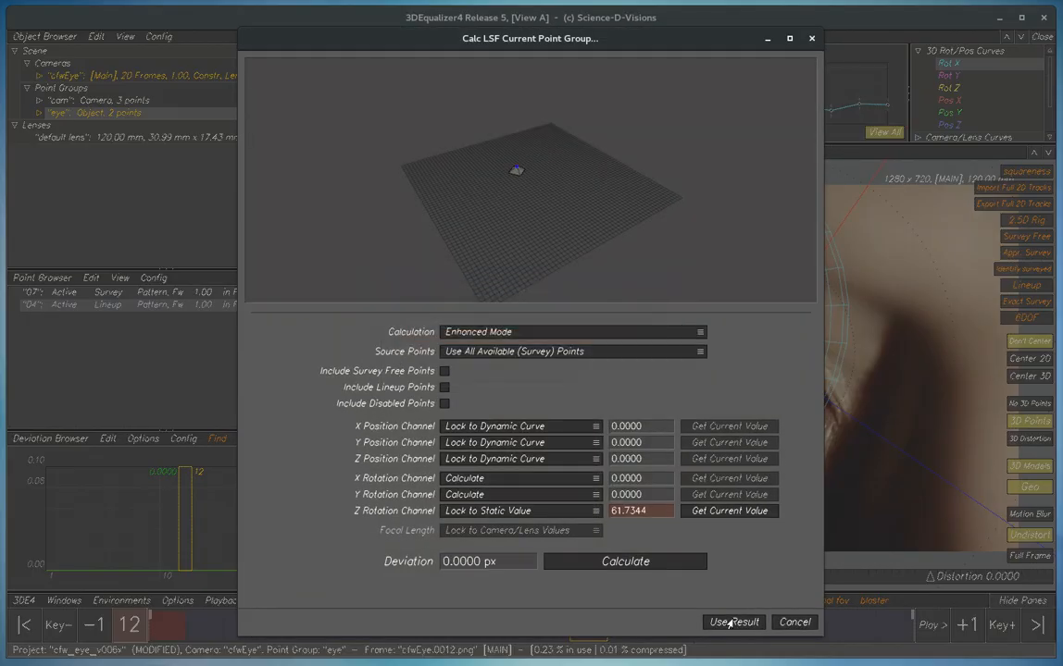
left_click(731, 622)
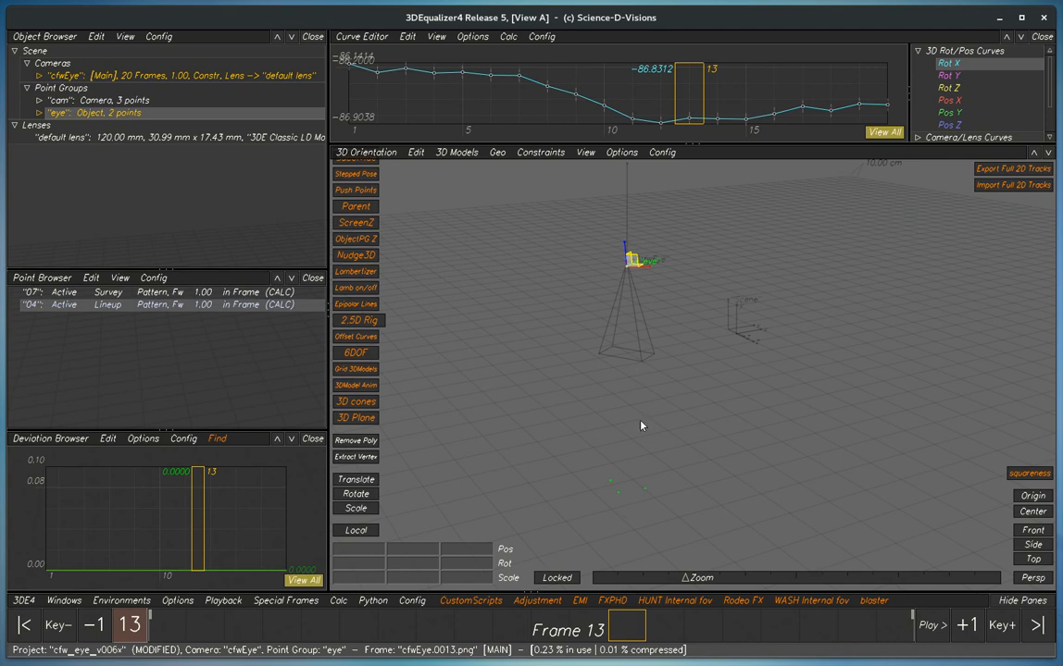
mouse_move(426, 270)
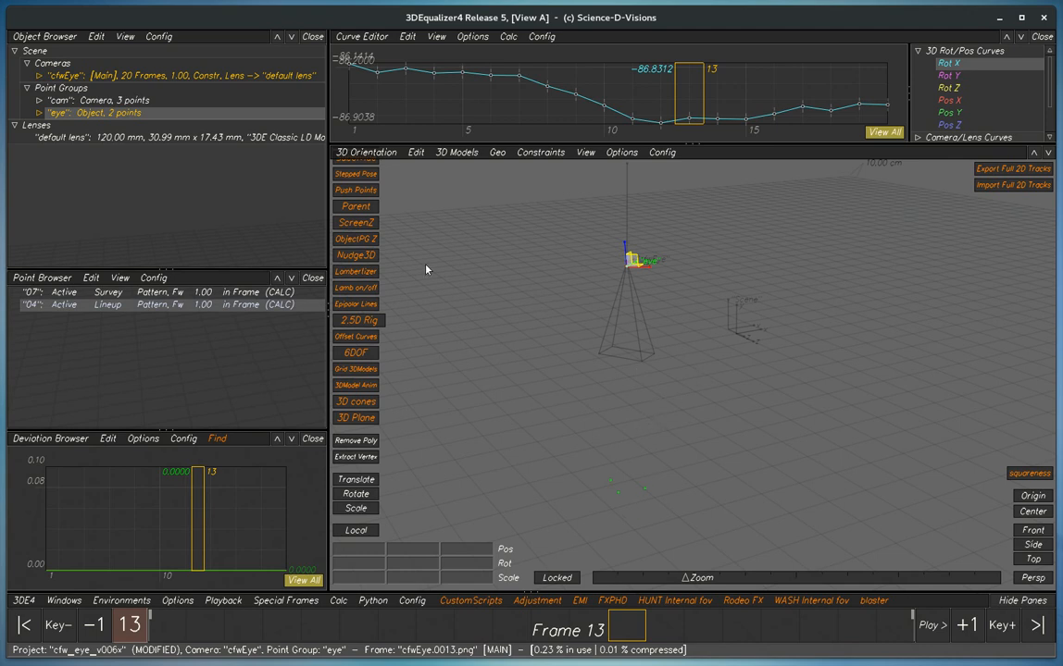
Step: Make cam the current group and run the Zero out CameraPG rotations script on the cfeEye camera, keeping a stored backup
right_click(87, 87)
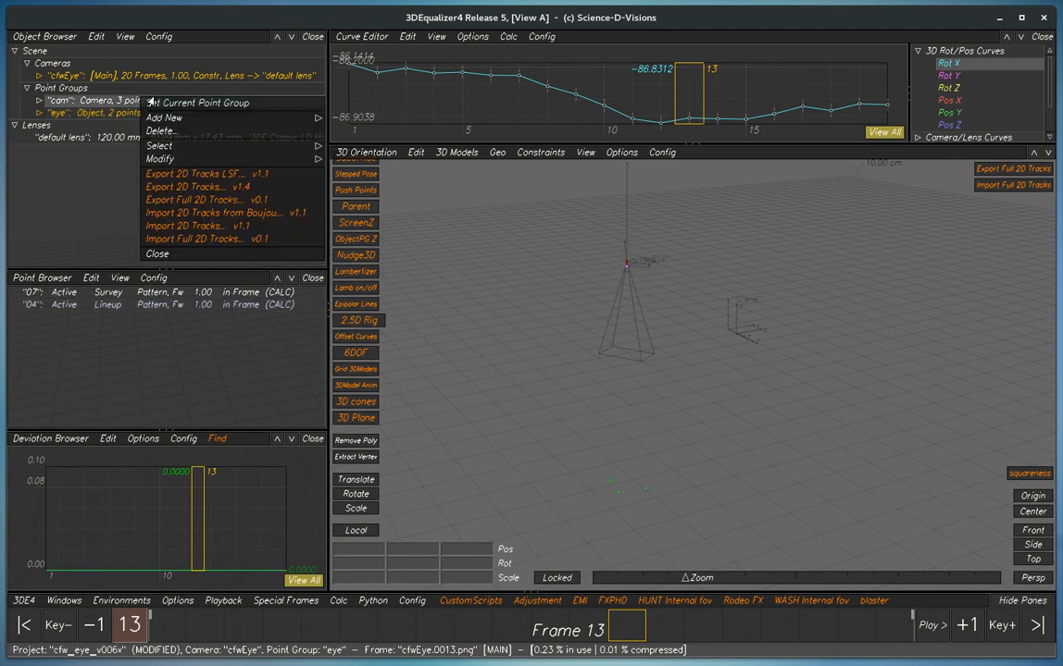
left_click(89, 100)
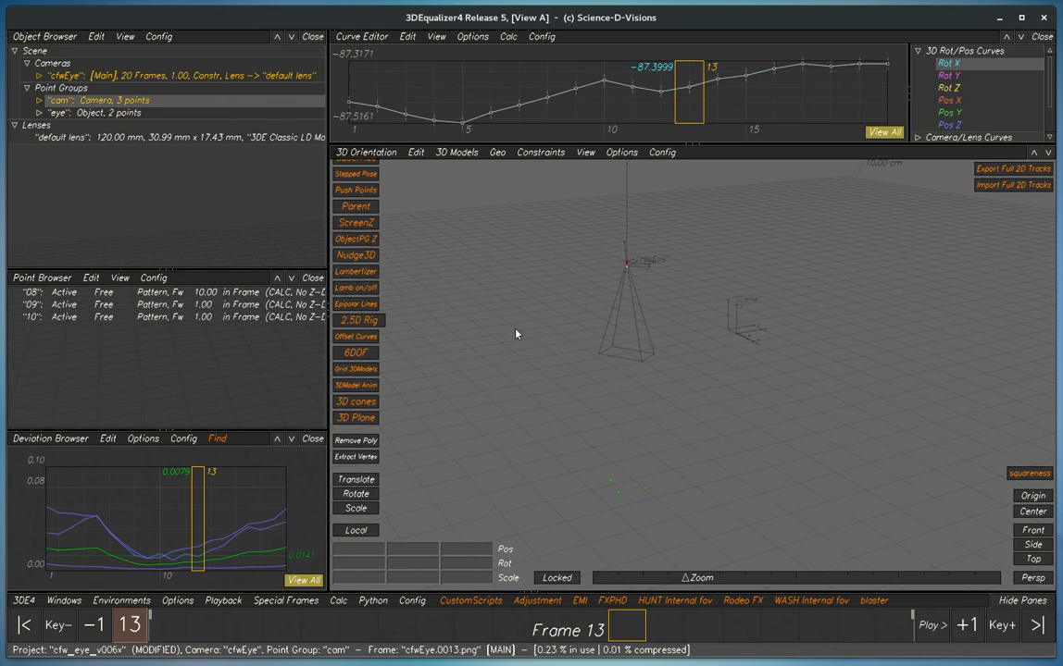
mouse_move(407, 157)
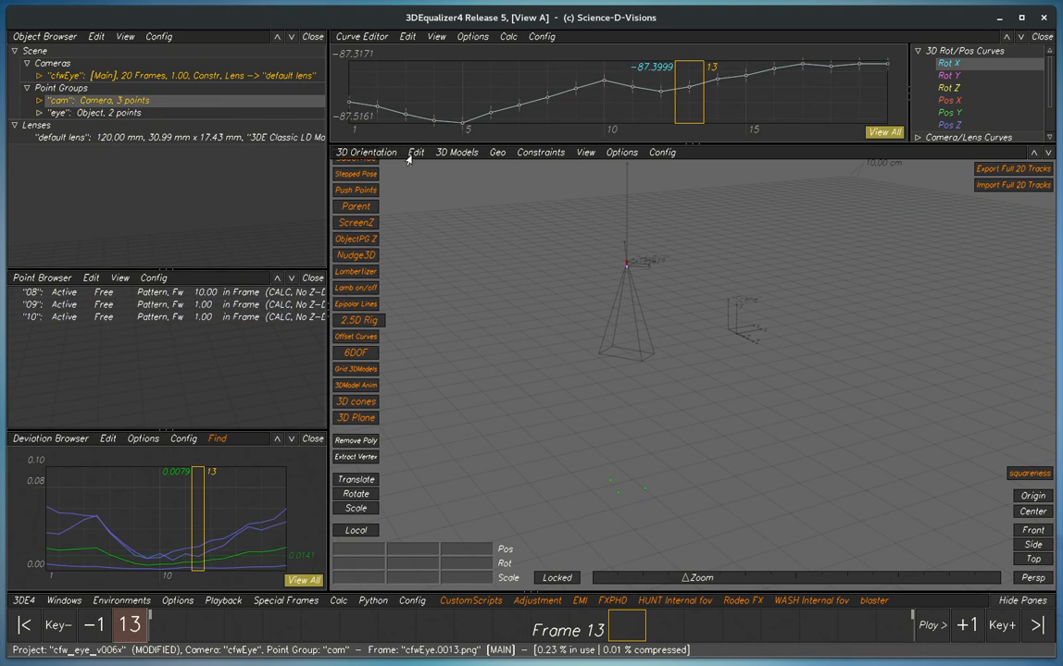
left_click(415, 152)
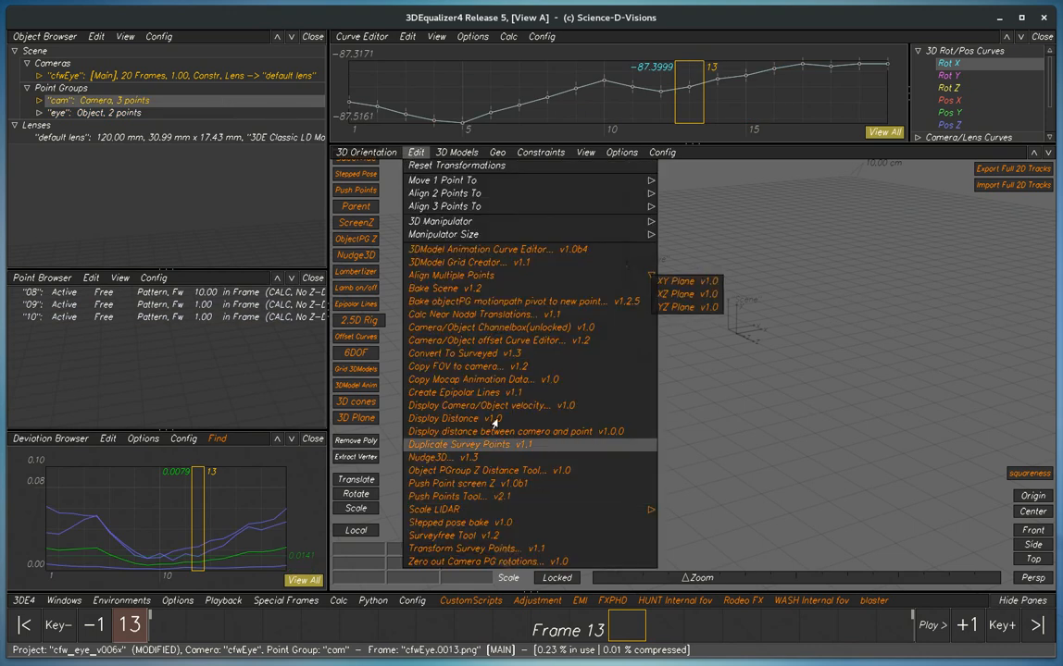
mouse_move(527, 301)
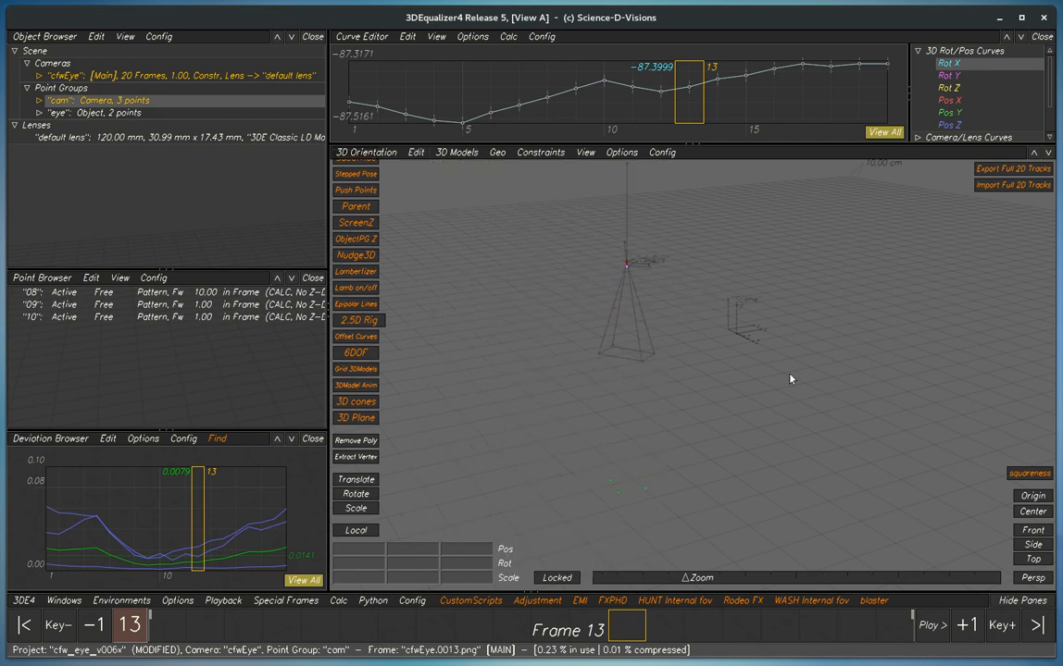
mouse_move(466, 249)
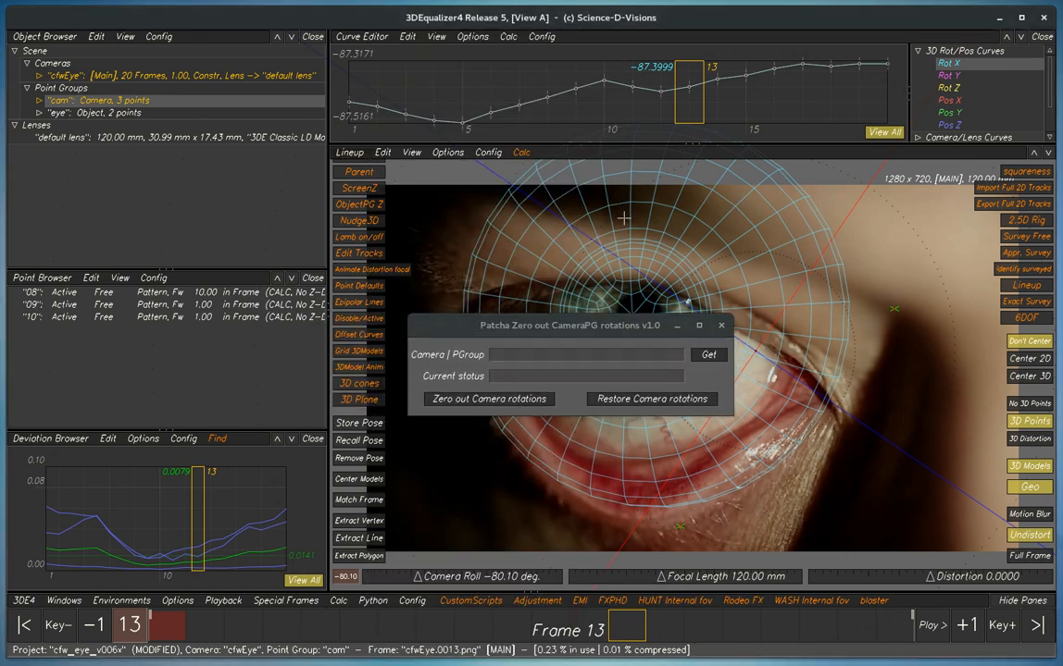
left_click(707, 355)
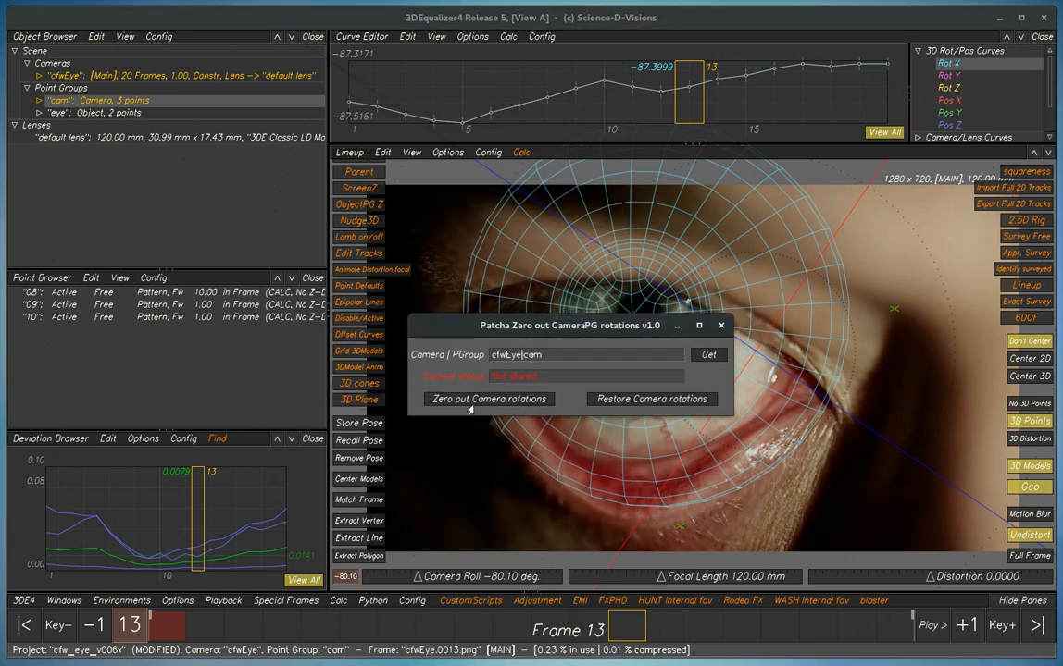
left_click(488, 399)
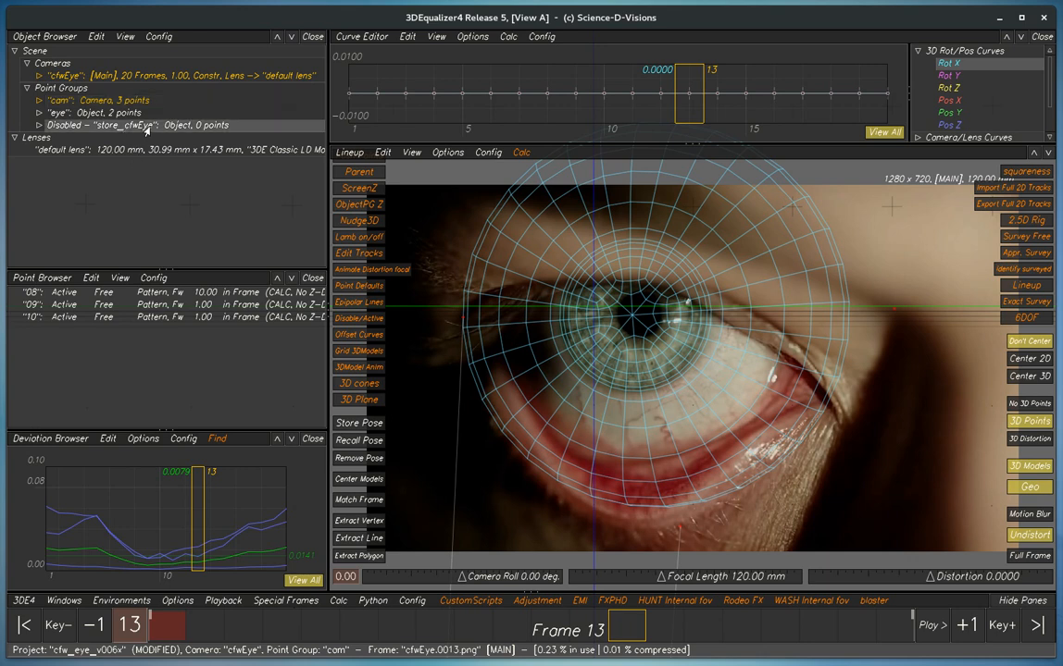
Step: LSF-solve the eye group against the zeroed camera with X/Y rotation calculated and Z rotation locked static near 3.77
left_click(59, 113)
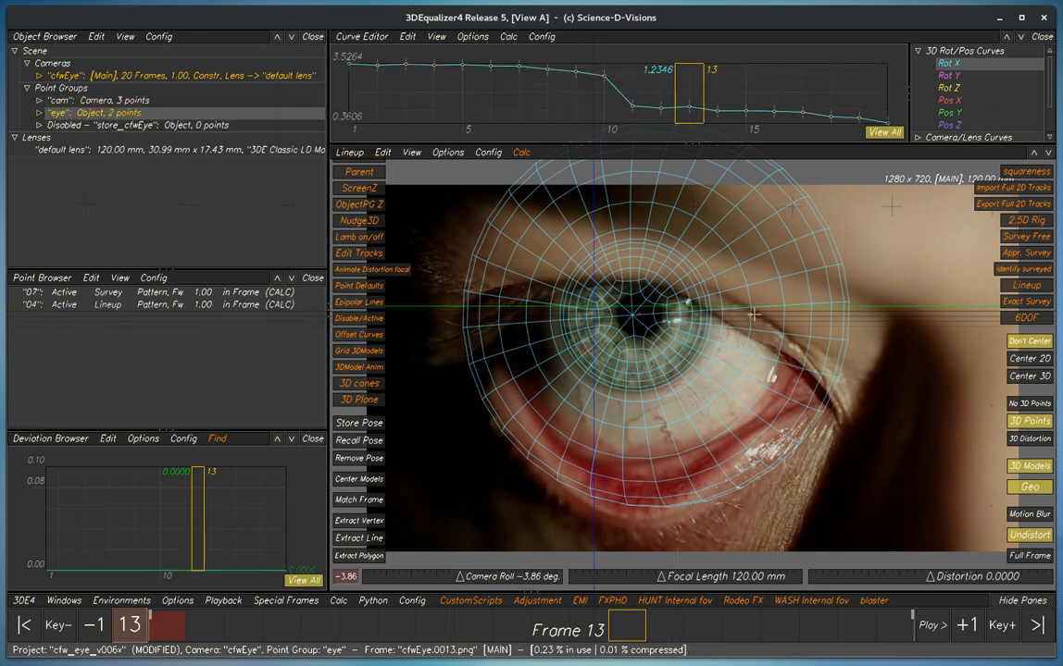
left_click(522, 152)
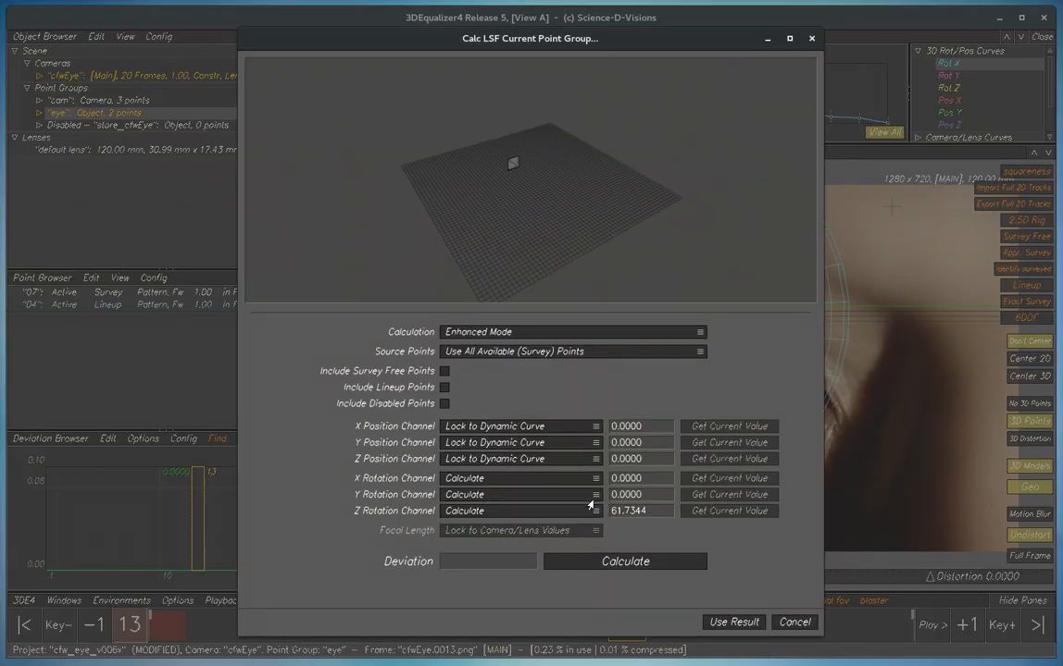
left_click(623, 561)
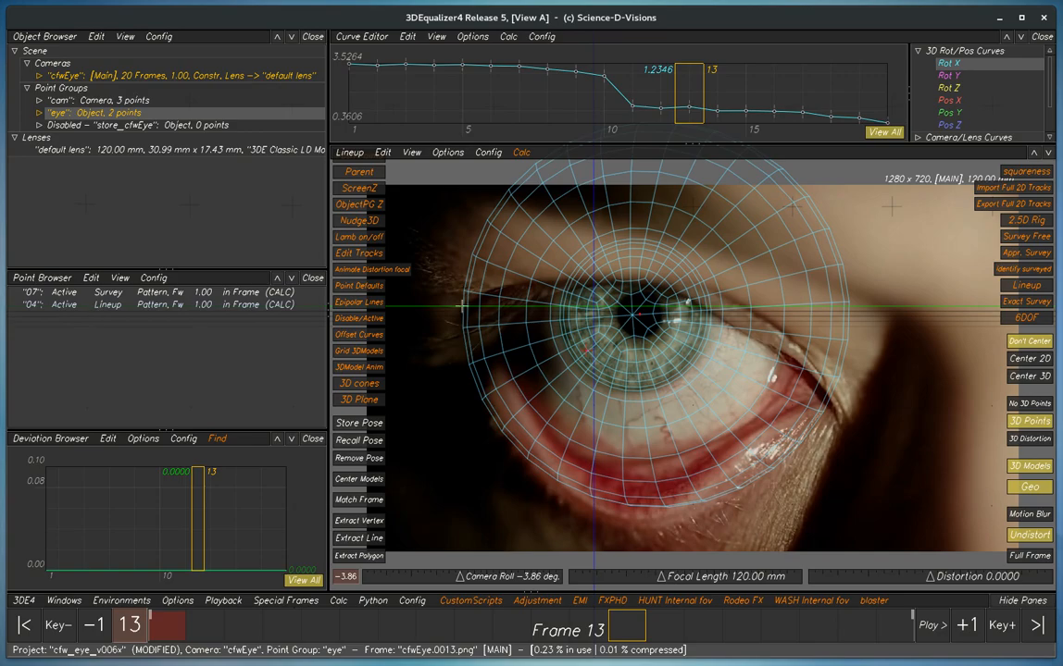
left_click(520, 152)
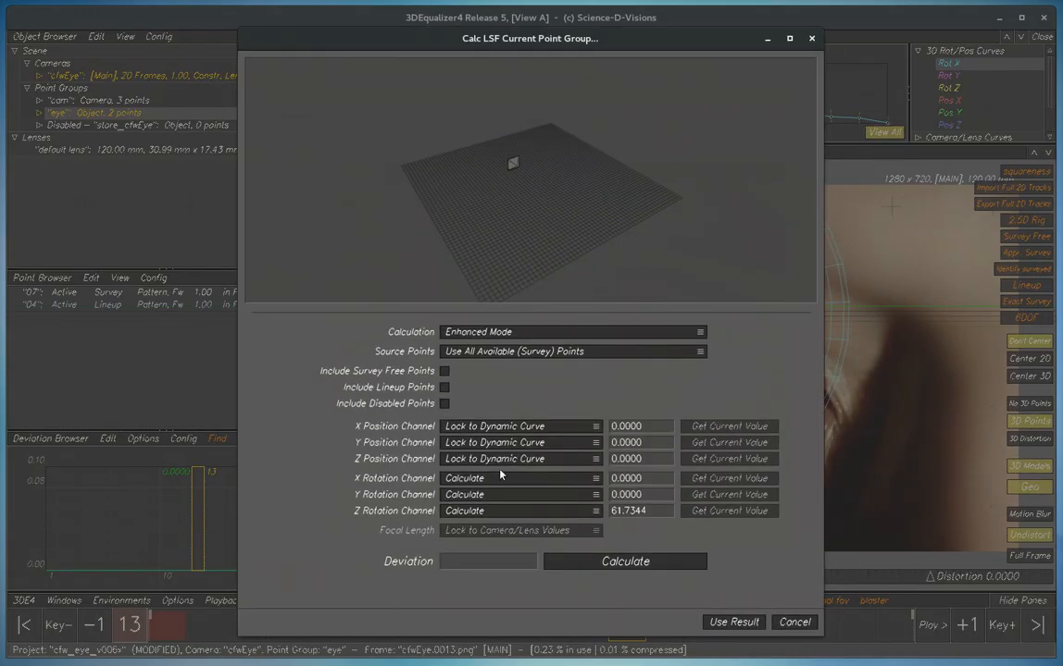
left_click(522, 511)
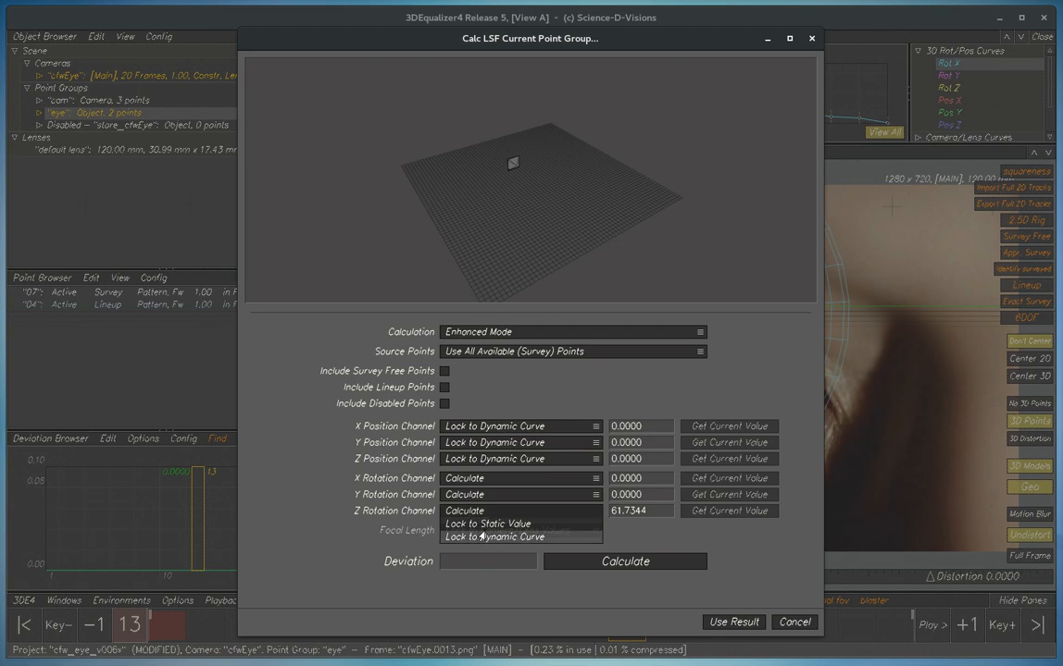
left_click(487, 522)
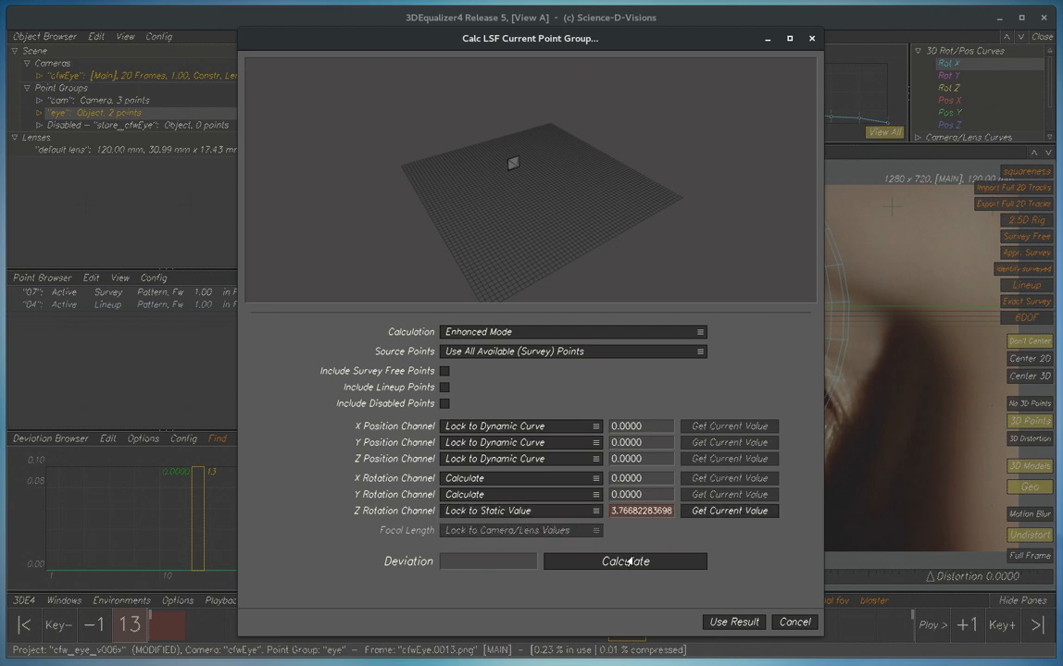
left_click(626, 561)
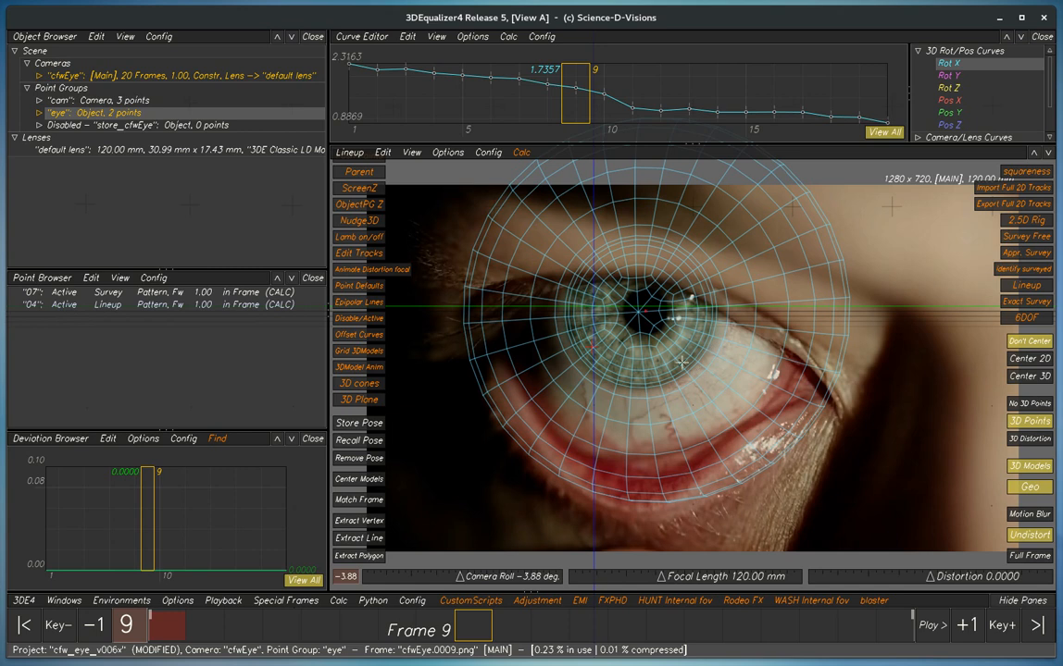
mouse_move(659, 322)
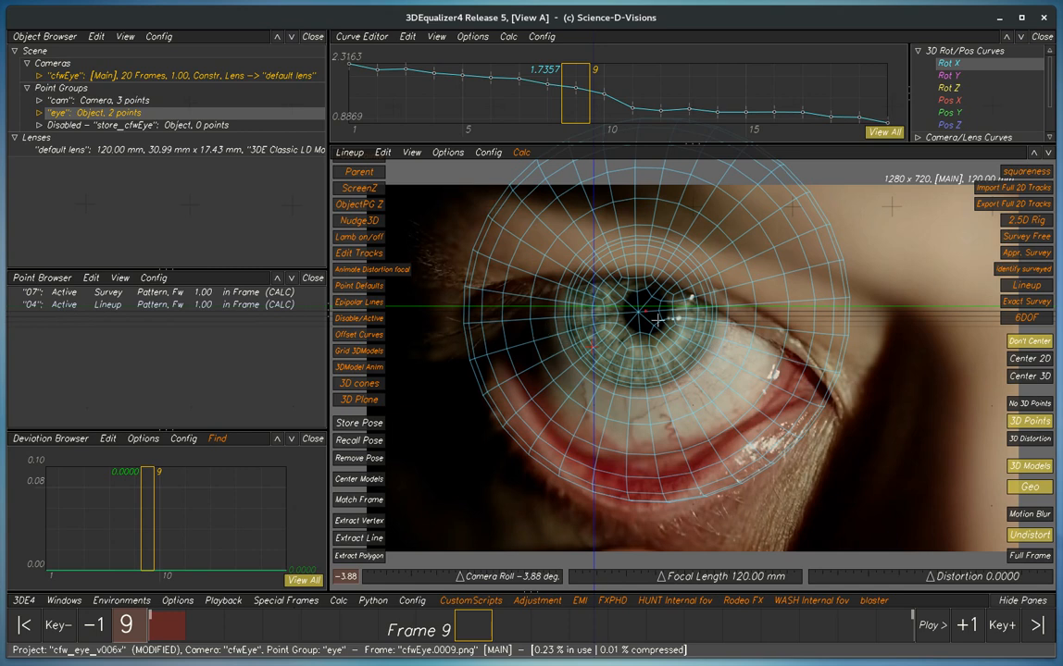
mouse_move(722, 426)
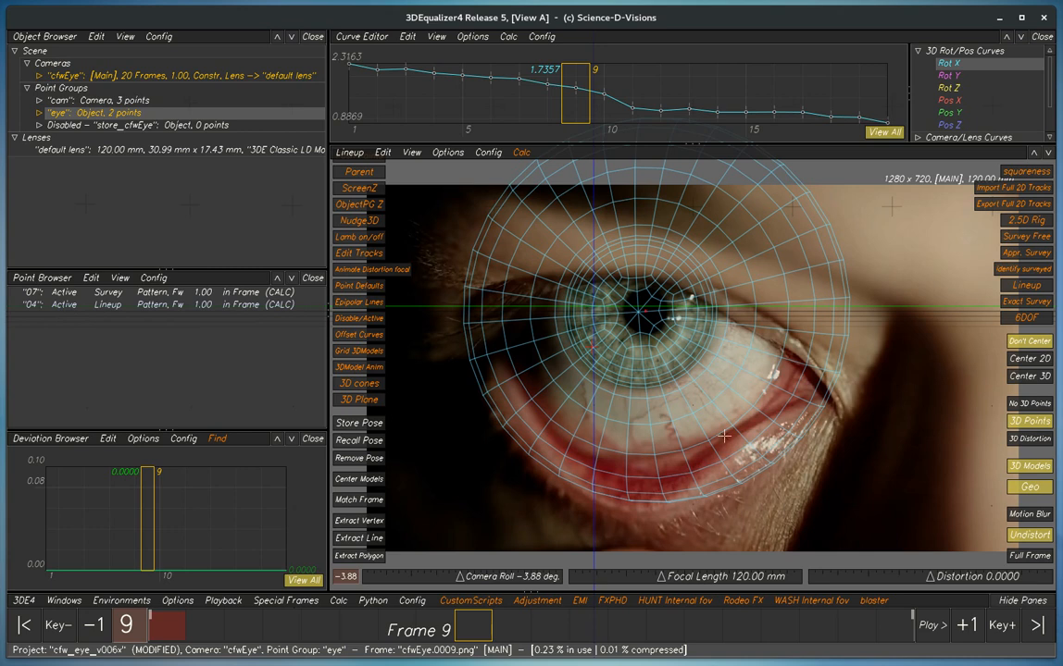
mouse_move(716, 433)
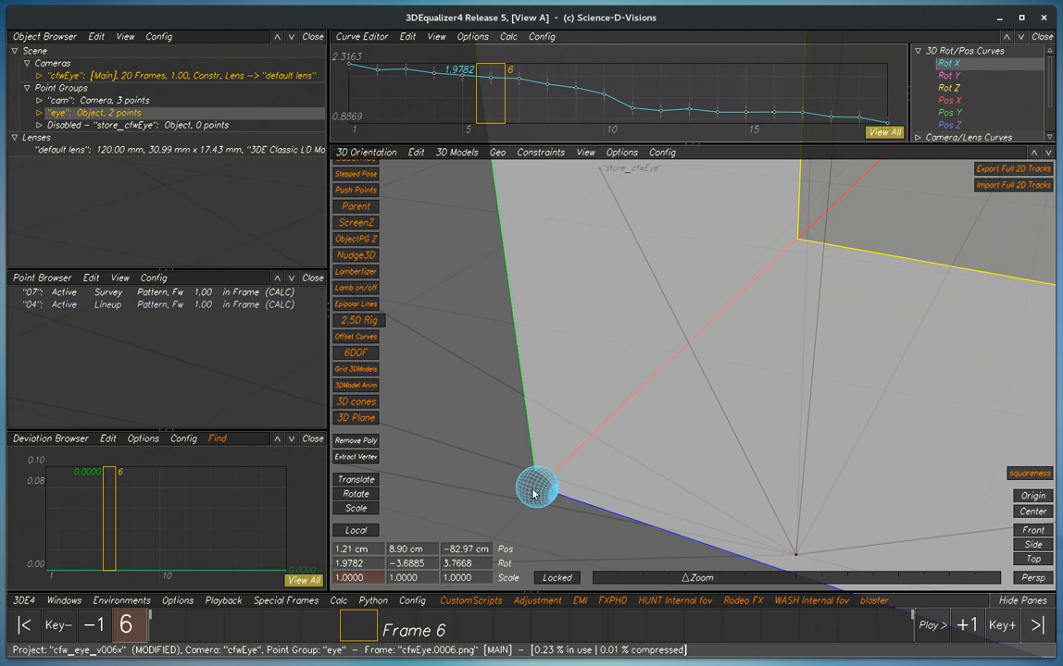
mouse_move(533, 489)
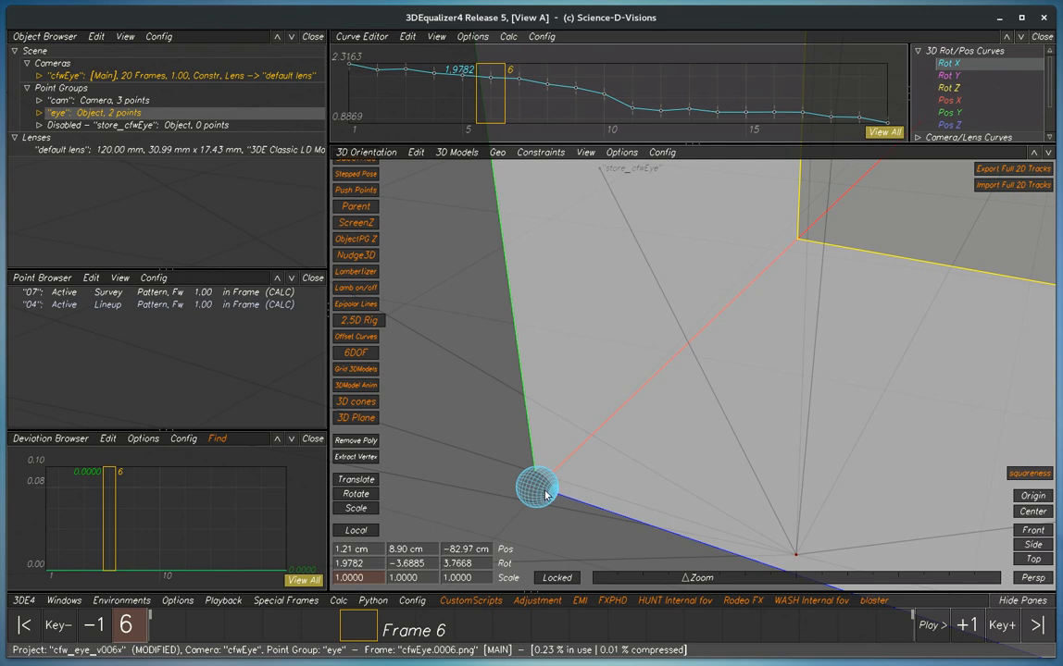
mouse_move(570, 463)
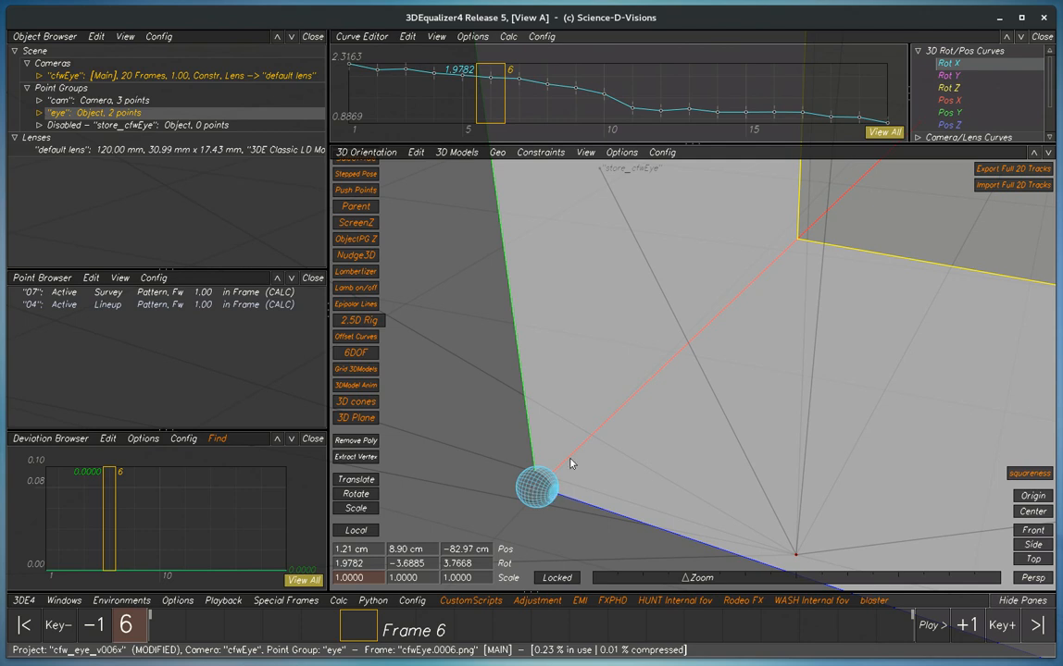
mouse_move(599, 426)
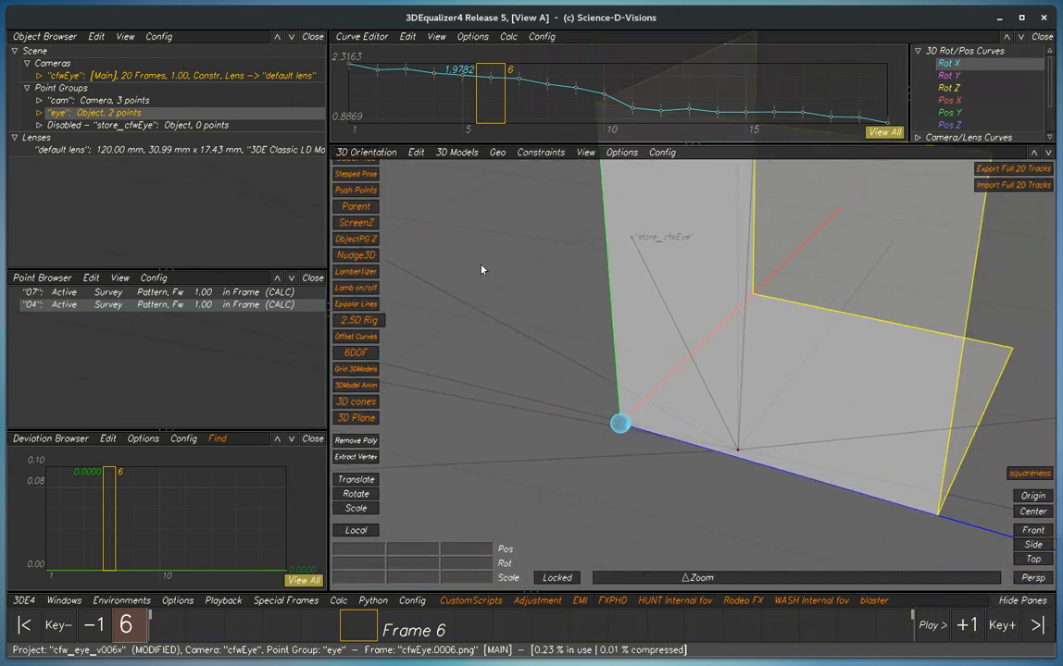
Step: Add the pivot locator model at the eyeball centre to the eye group and create its witness point
left_click(415, 152)
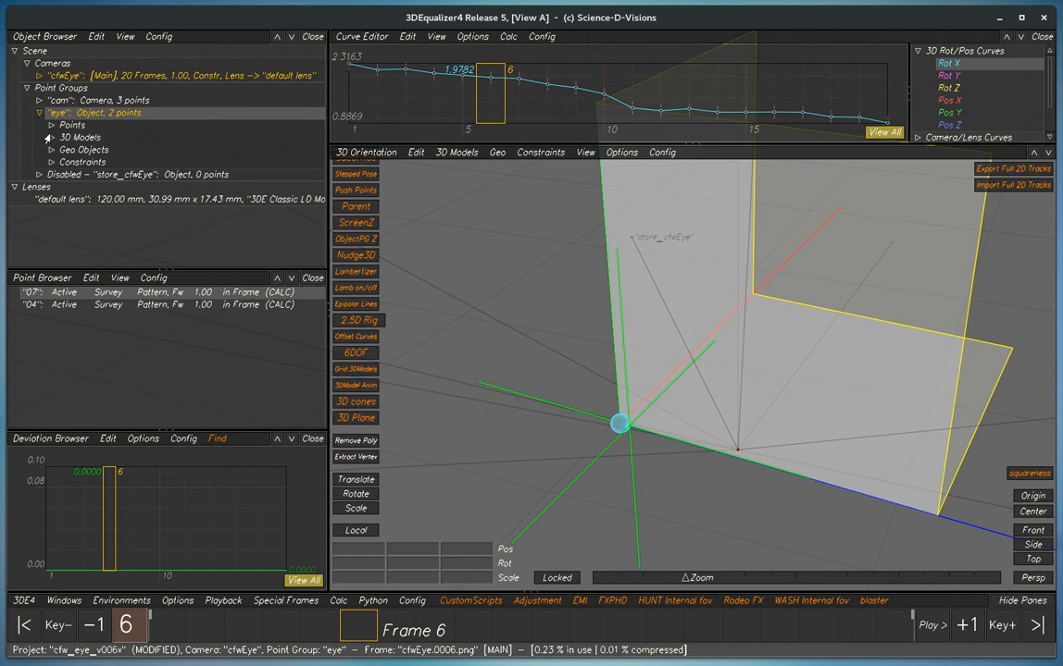
left_click(52, 137)
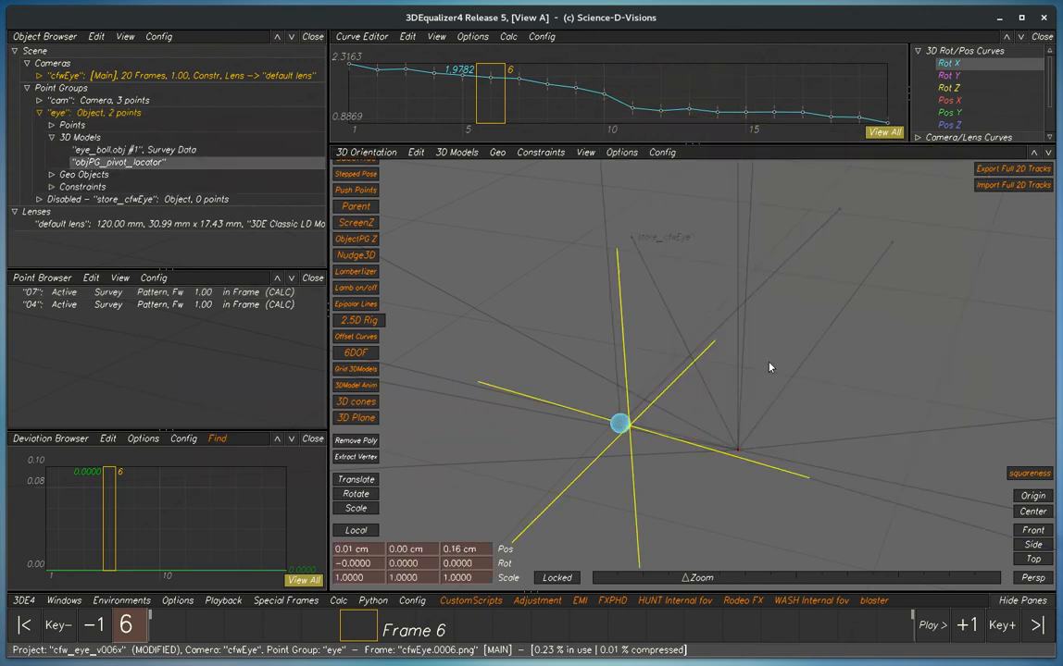
left_click(356, 479)
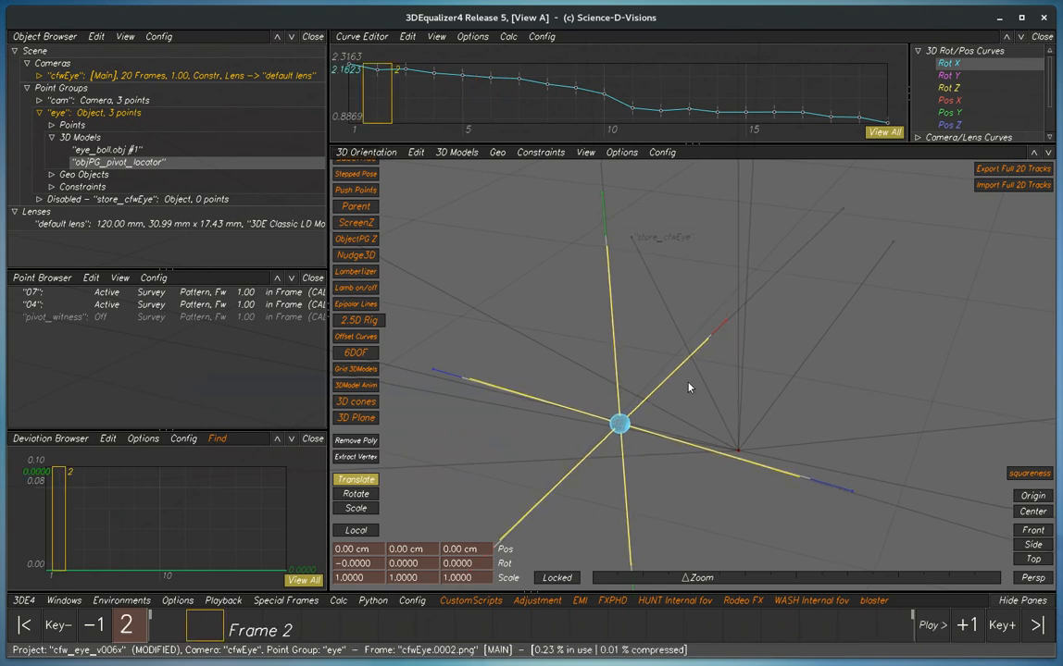
Step: Show the eye footage in the Lineup view with the eyeball grid overlaid at frame 16
left_click(362, 152)
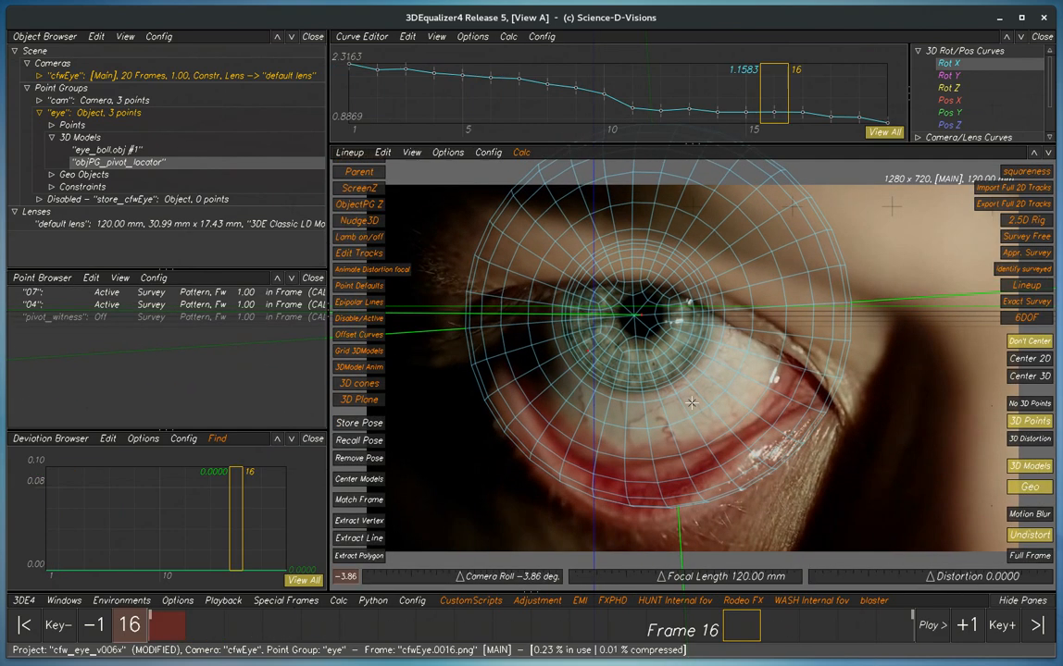
left_click(522, 152)
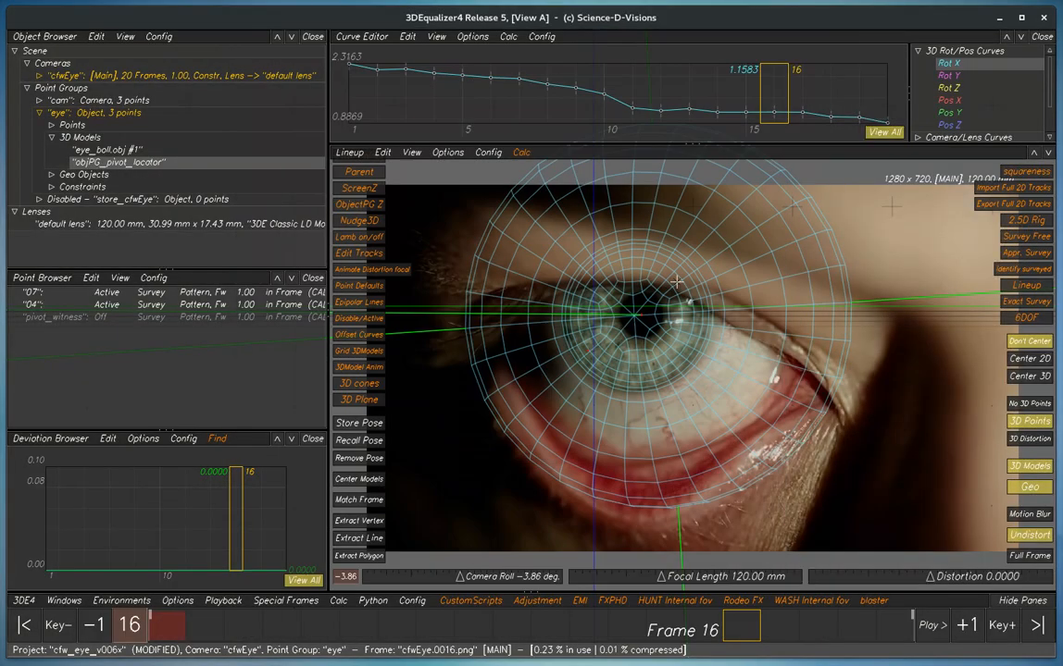
mouse_move(682, 379)
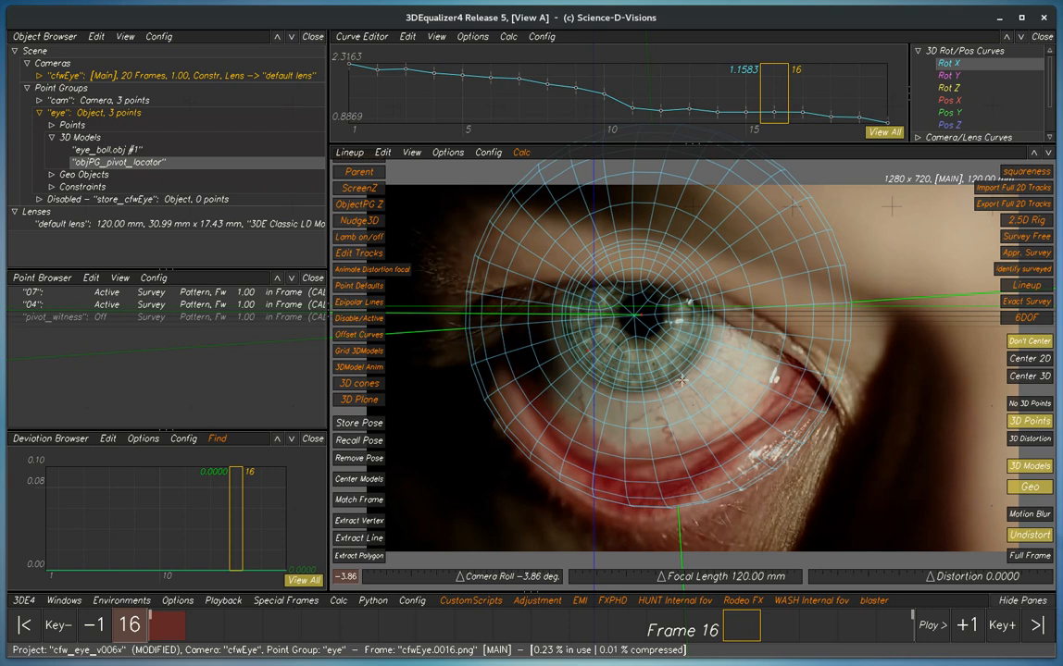
mouse_move(664, 361)
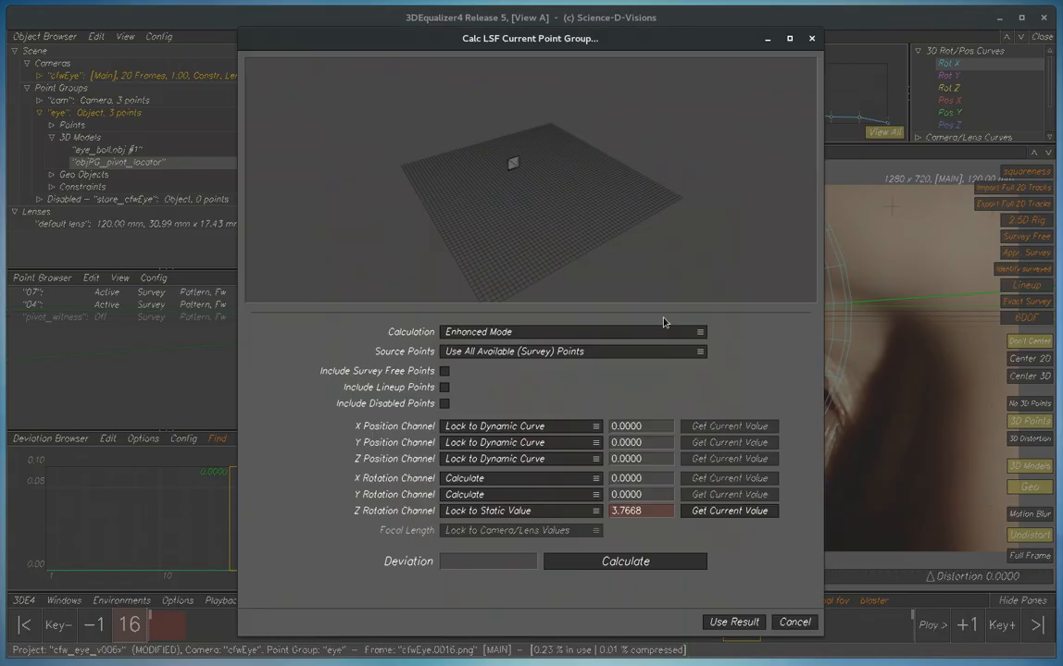
mouse_move(540, 518)
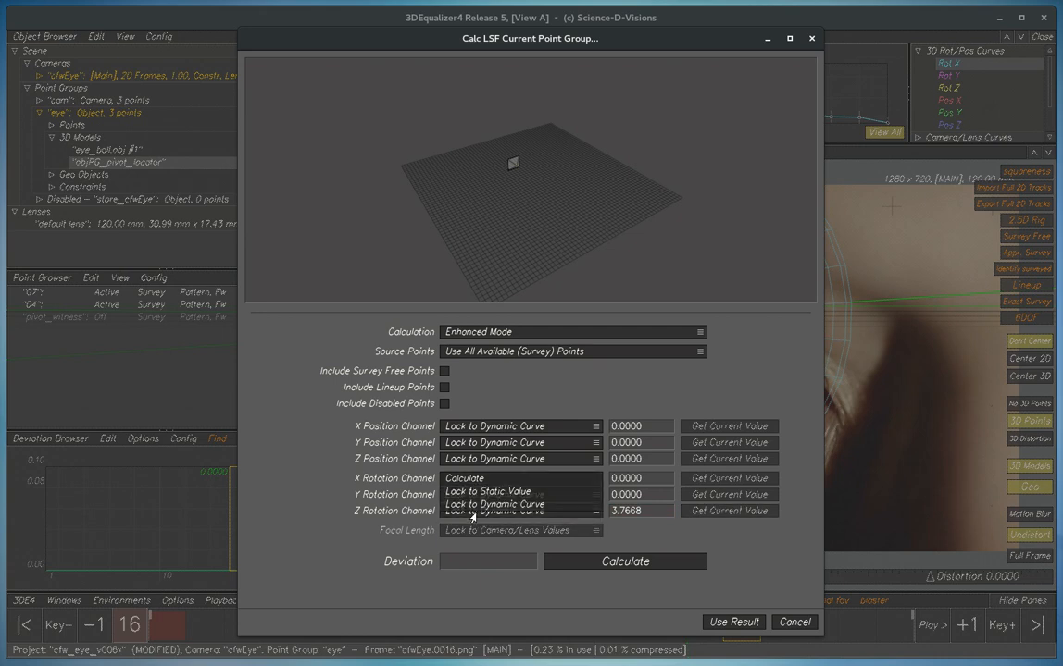
Step: LSF-solve the eye group with X/Y positions calculated and all three rotations locked to their current static values
left_click(496, 503)
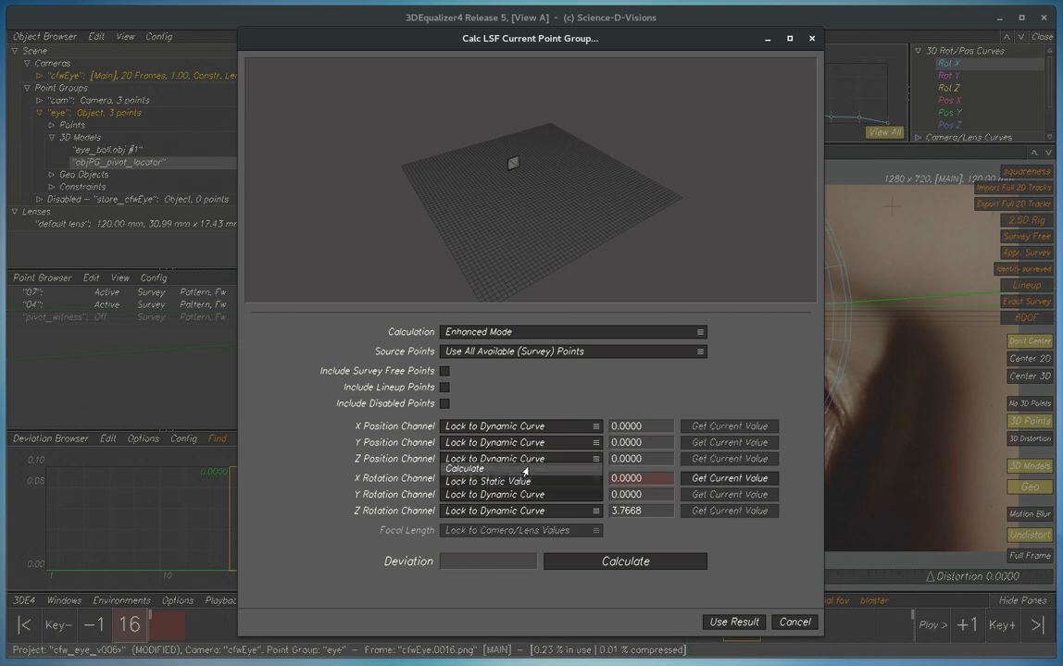
left_click(485, 481)
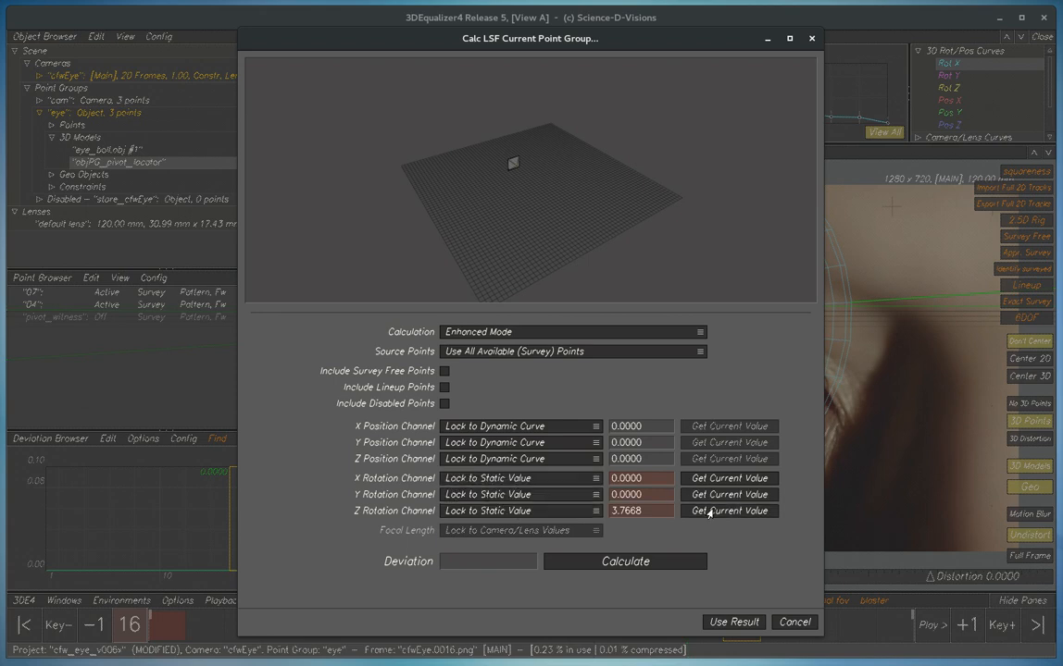
left_click(729, 478)
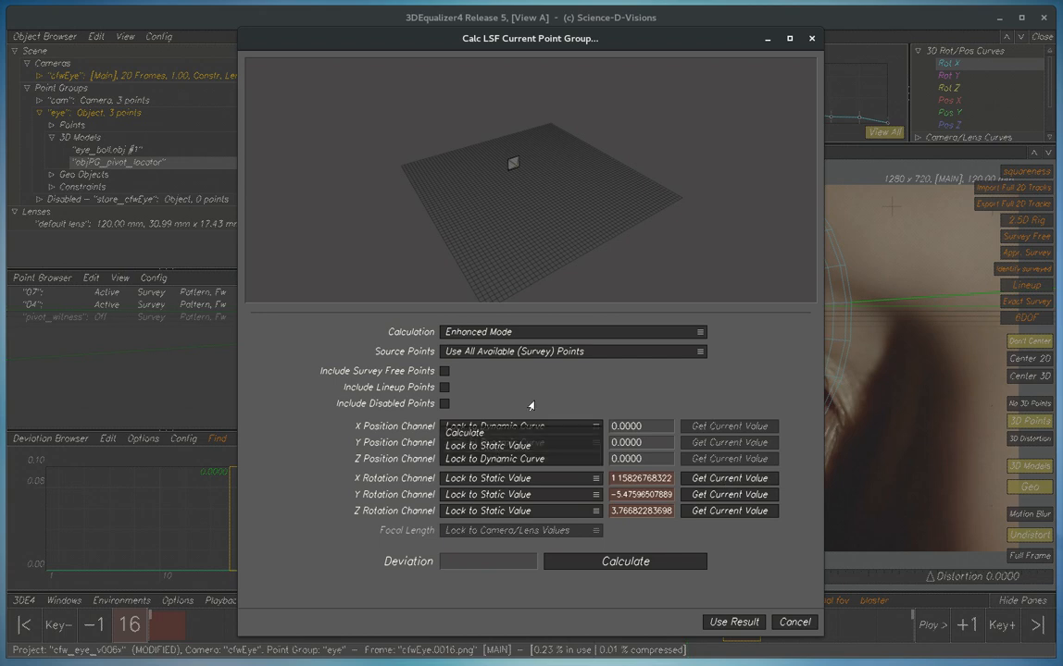
left_click(522, 425)
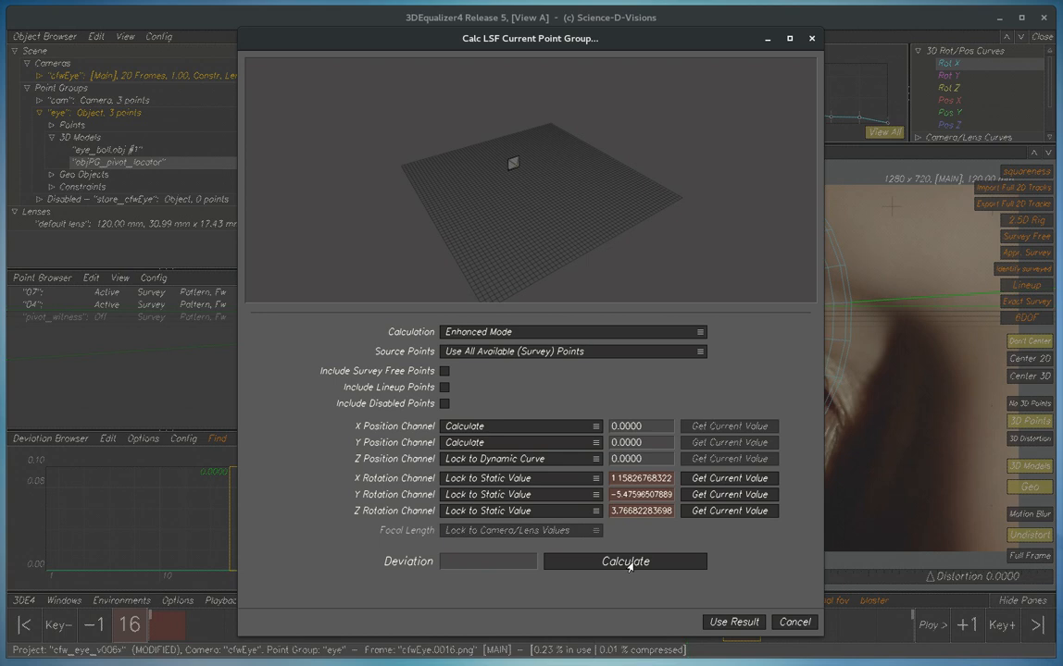
left_click(624, 563)
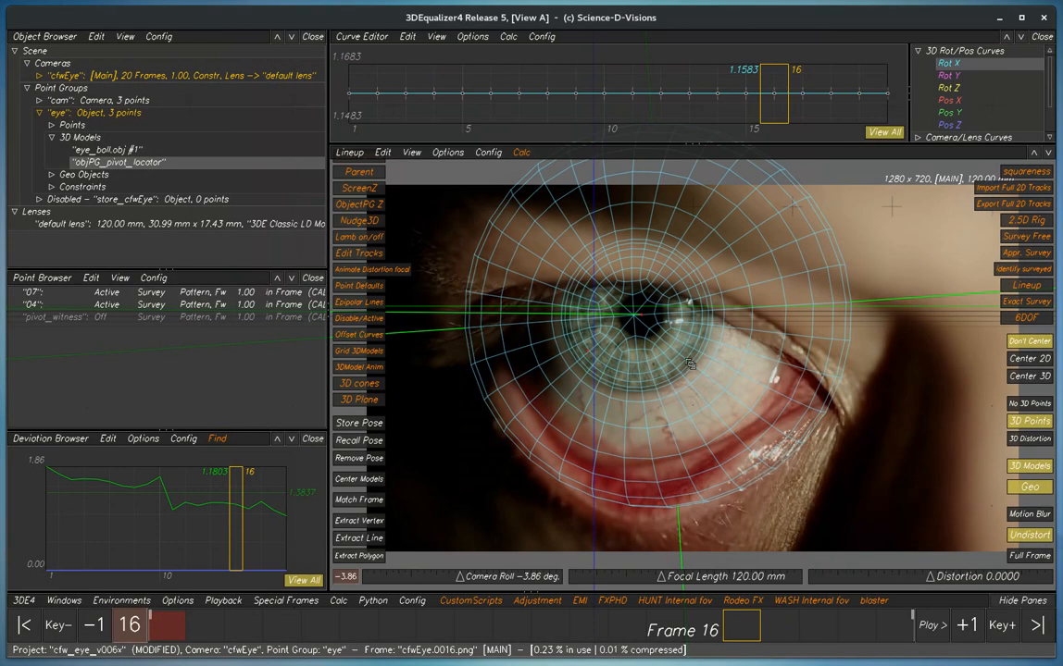
Step: Show the solved eyeball mesh in 3D Orientation and scrub from frame 20 back to frame 9
left_click(929, 626)
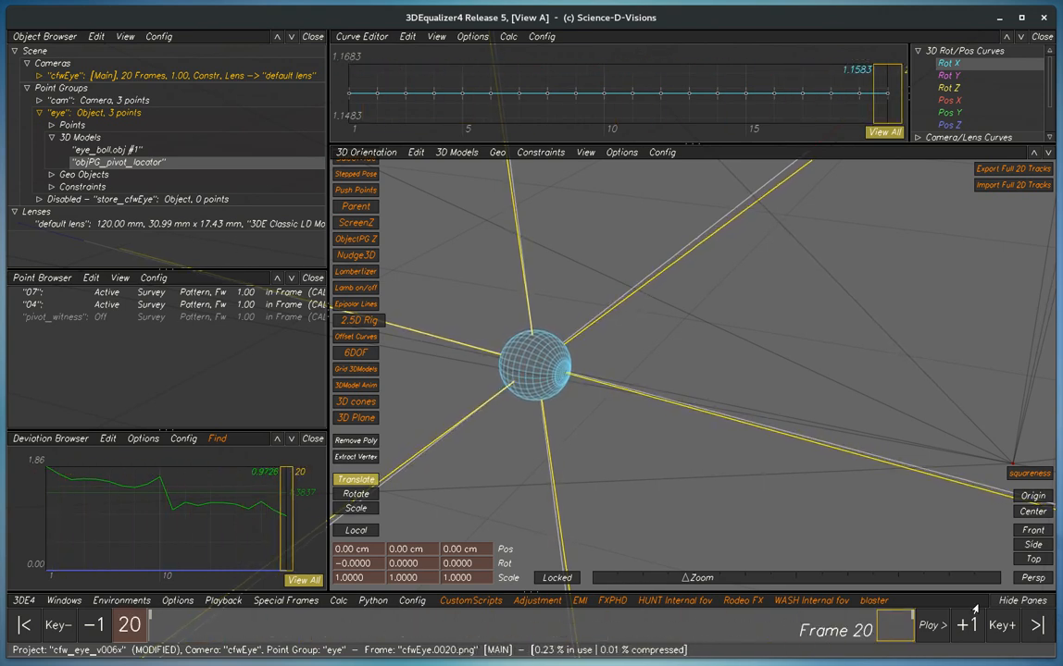
left_click(574, 93)
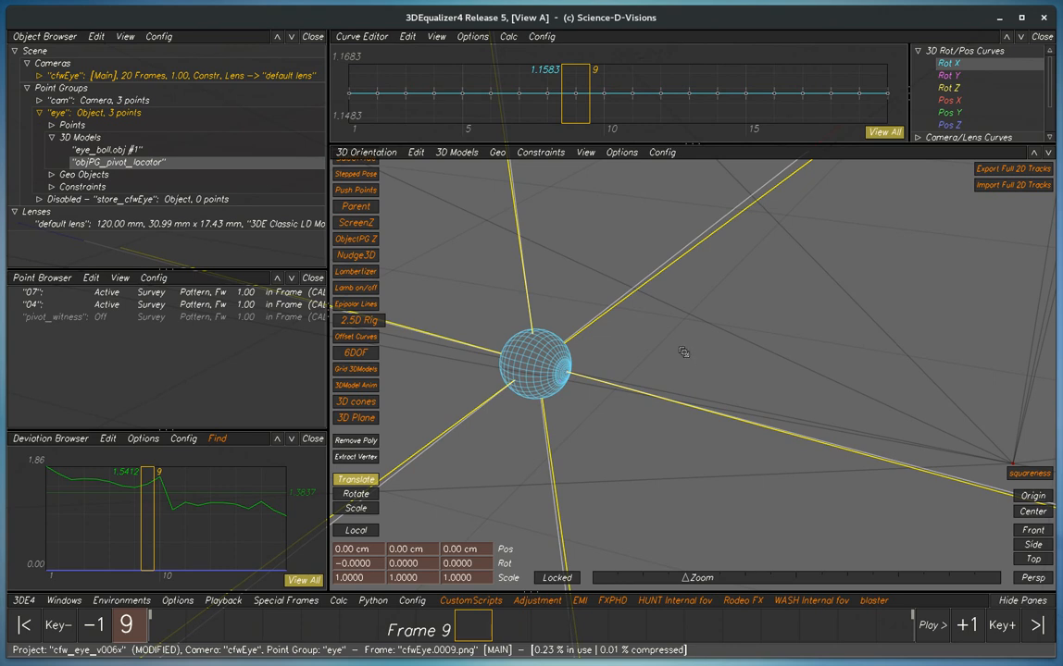
mouse_move(681, 352)
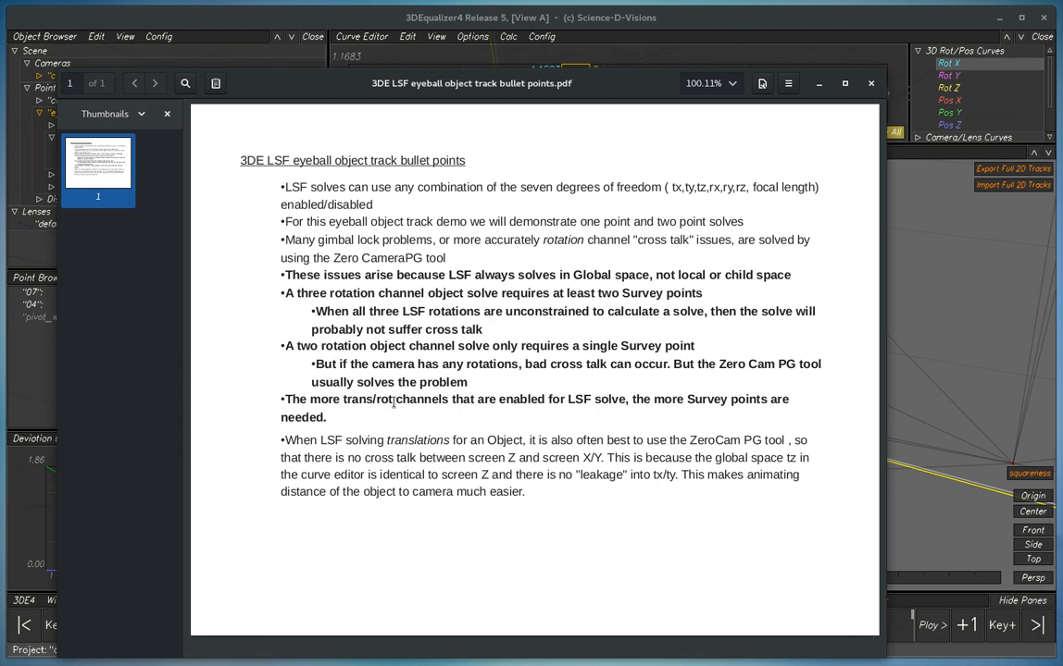
mouse_move(459, 415)
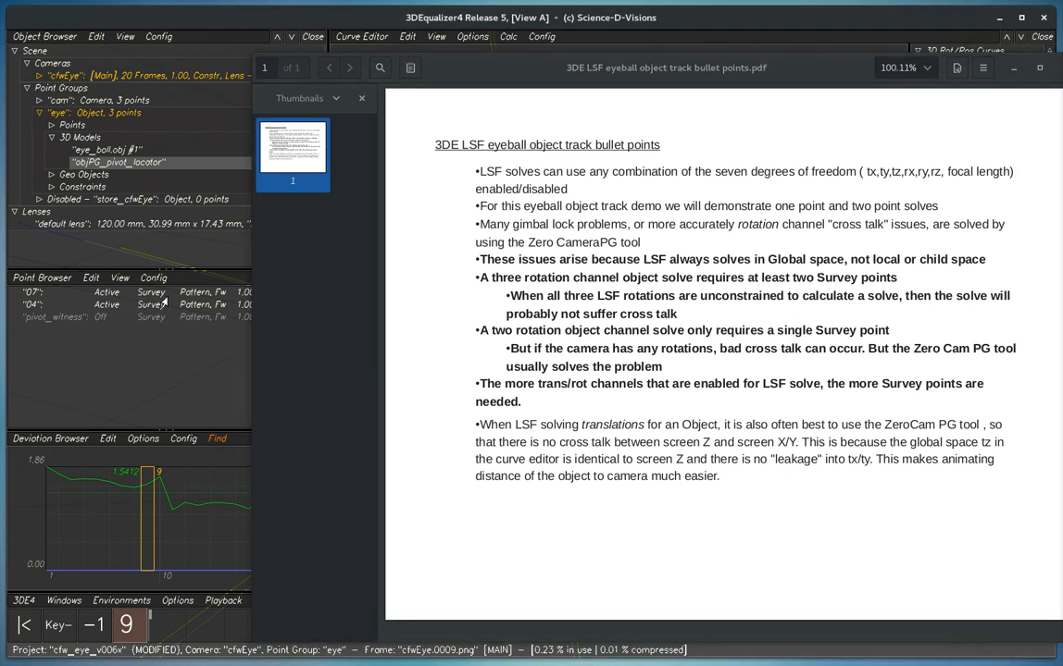
mouse_move(654, 407)
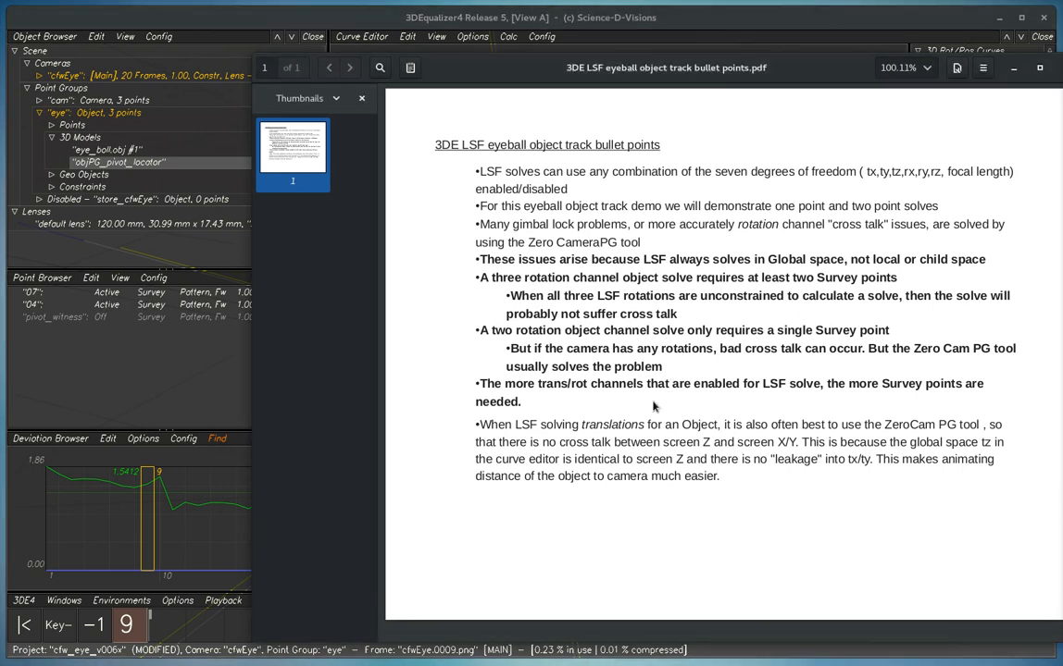
mouse_move(715, 311)
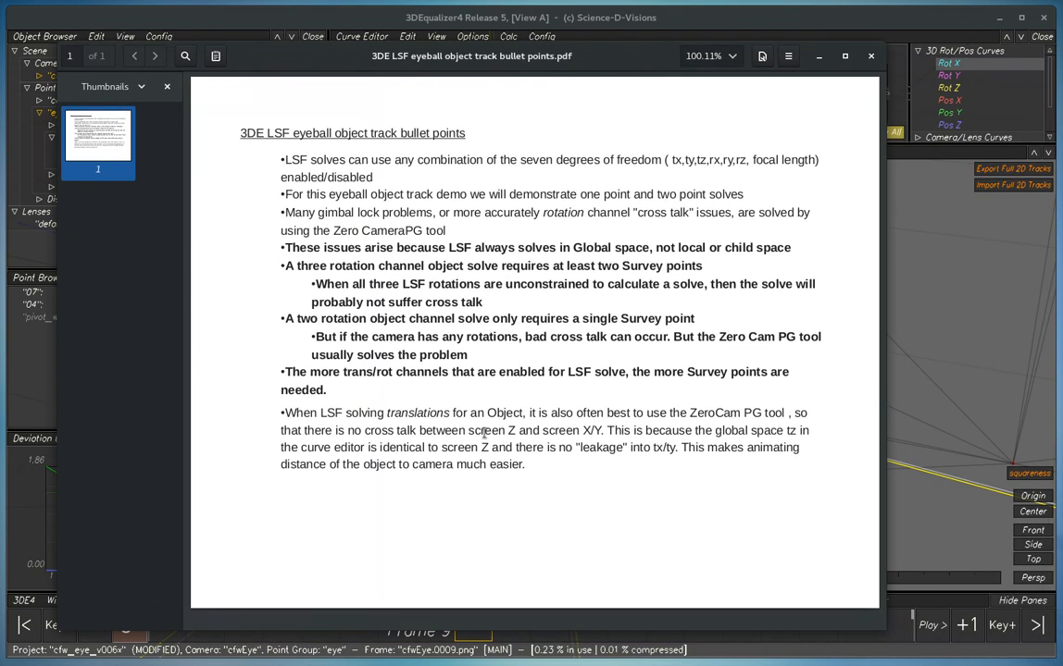
mouse_move(670, 52)
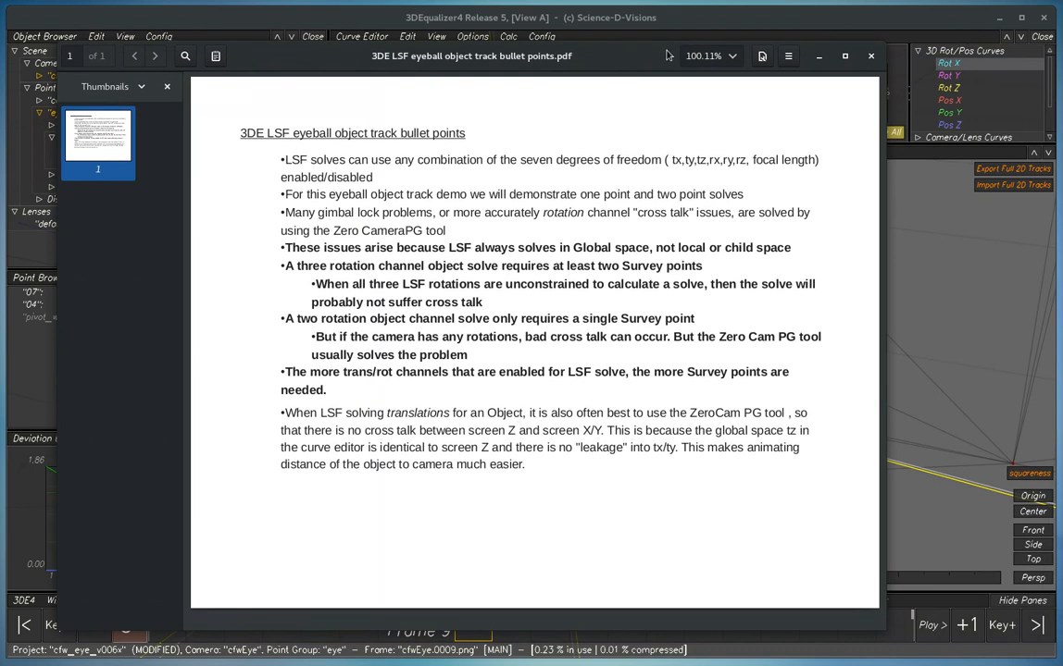
Step: Minimise the LSF eyeball notes PDF after reviewing it
left_click(870, 55)
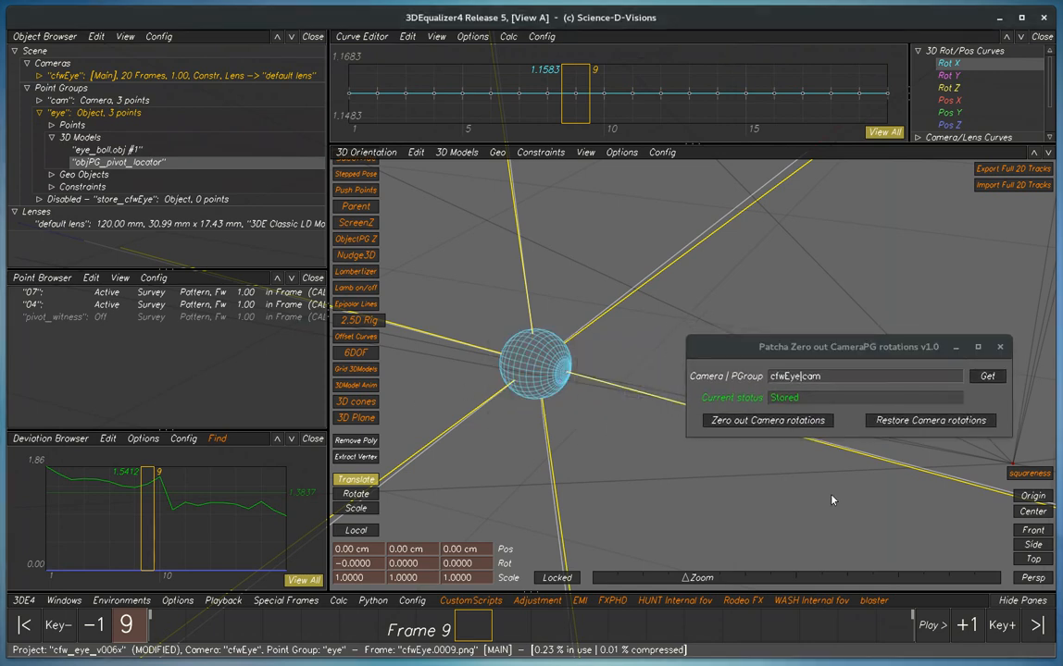
mouse_move(530, 356)
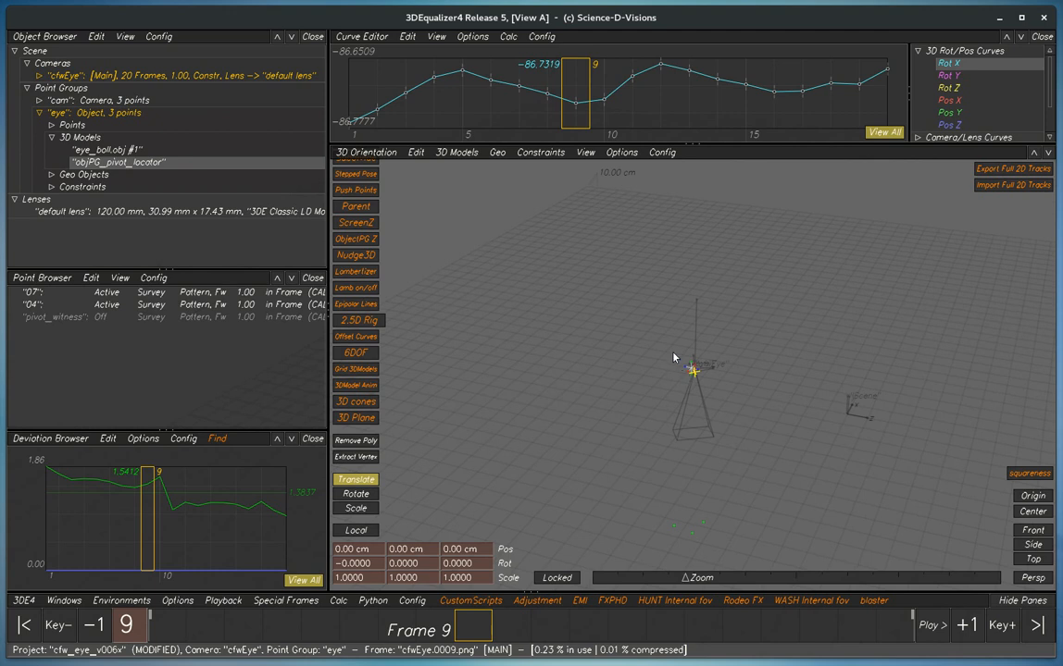
mouse_move(716, 419)
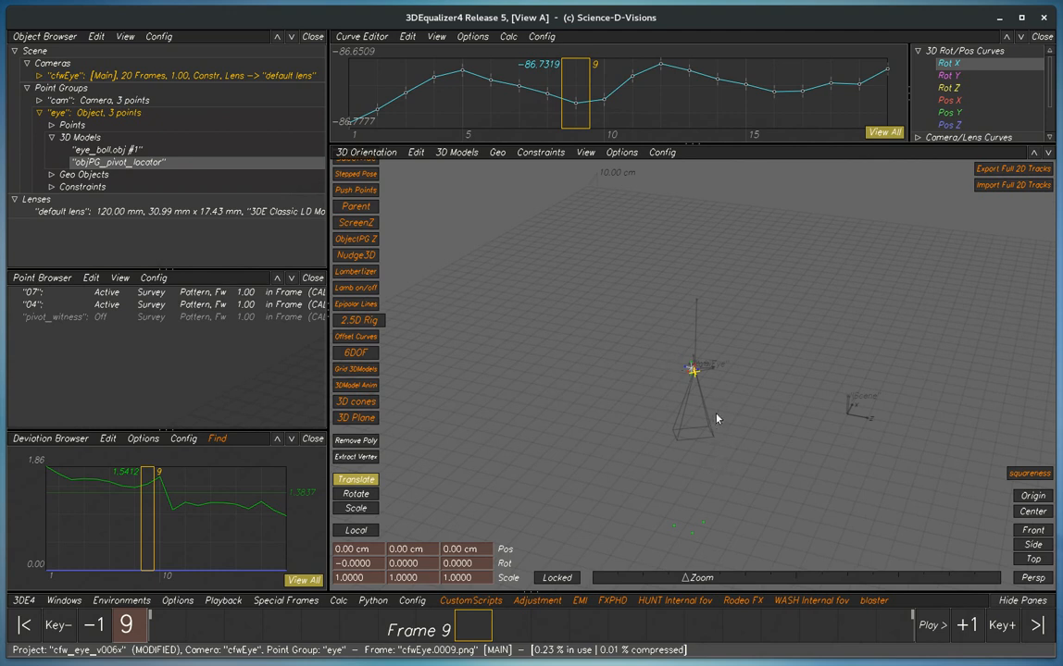
mouse_move(776, 441)
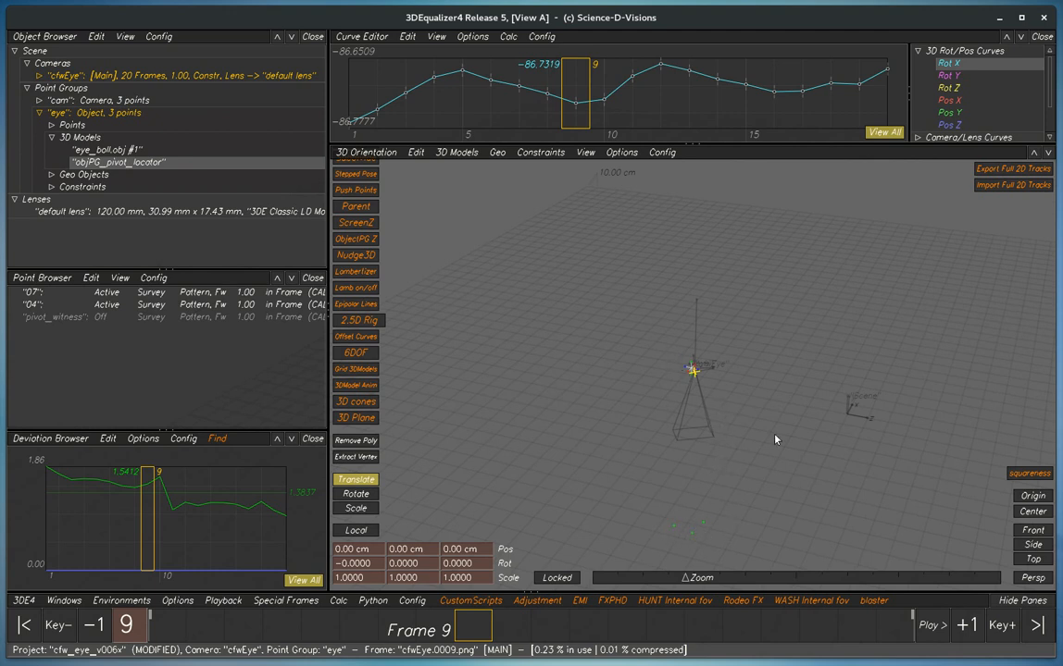
mouse_move(770, 427)
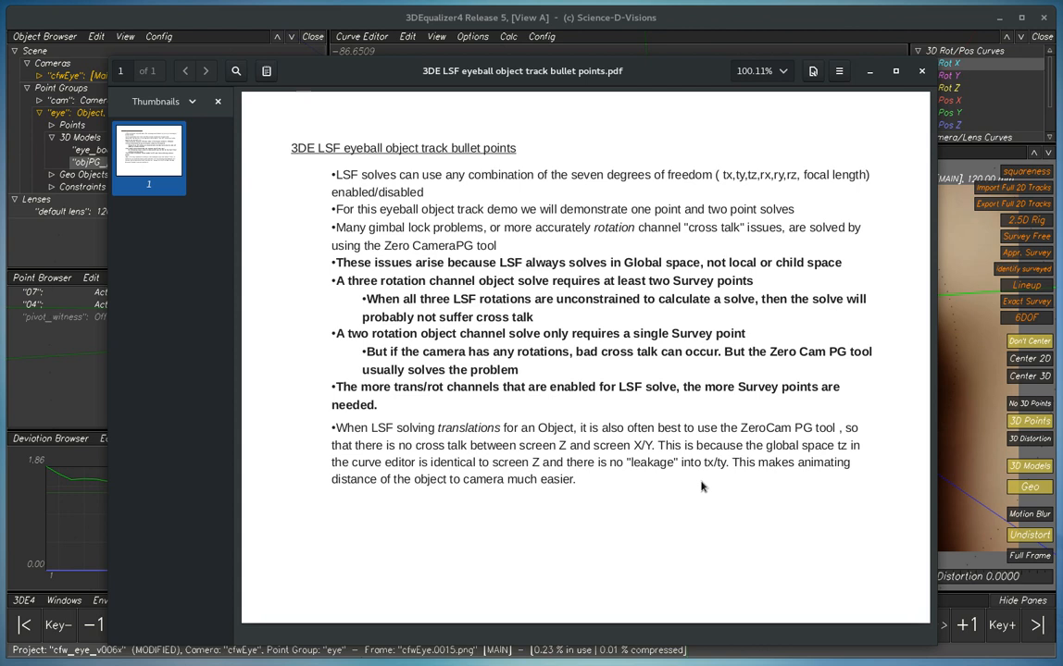
mouse_move(714, 144)
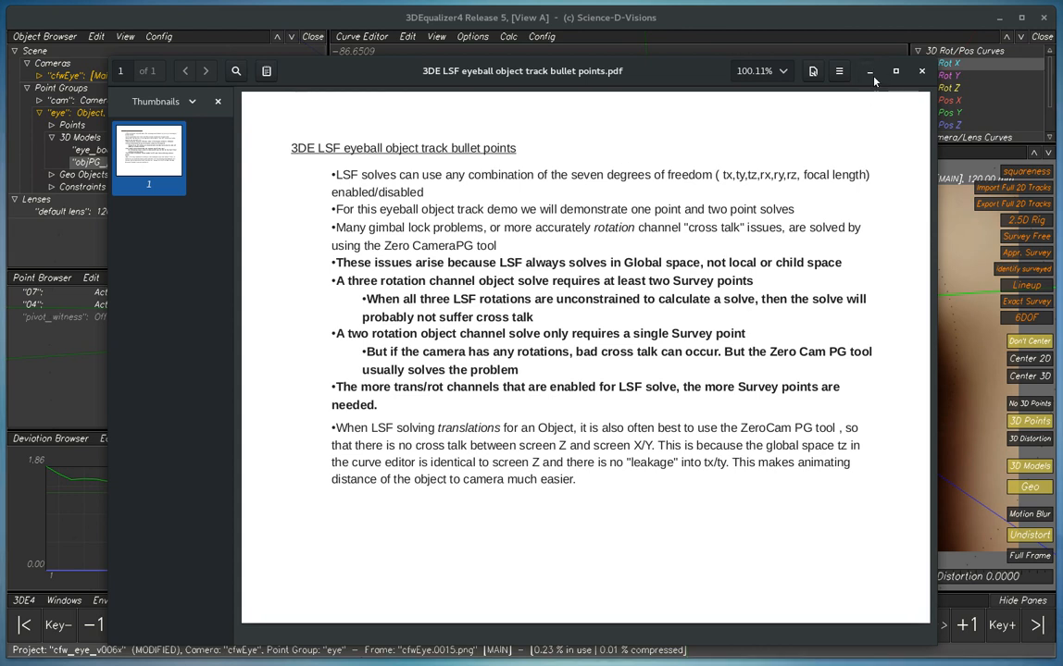
Step: Minimise the LSF eyeball tracking notes PDF after reviewing the bullet points
left_click(920, 70)
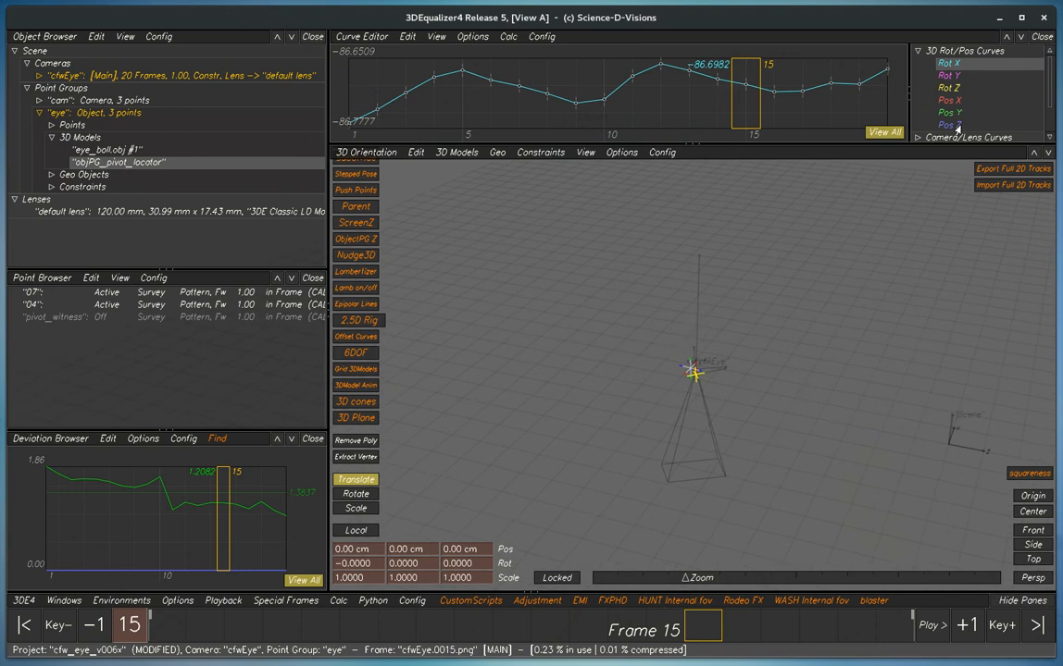
Step: View another solved channel's curve and orbit the 3D view around the camera
left_click(946, 124)
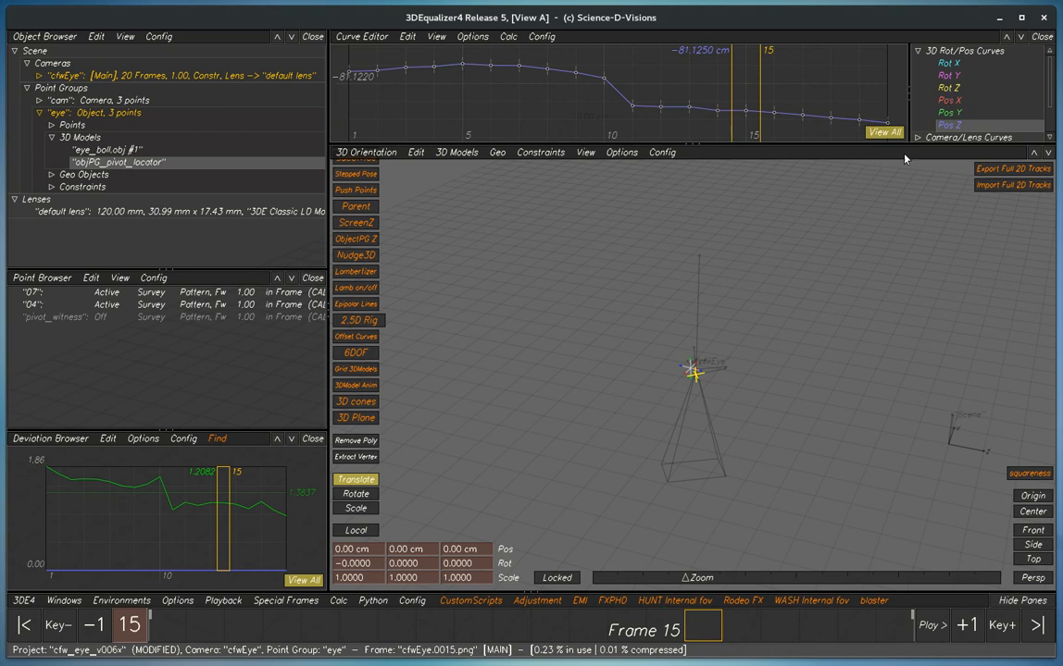
mouse_move(935, 419)
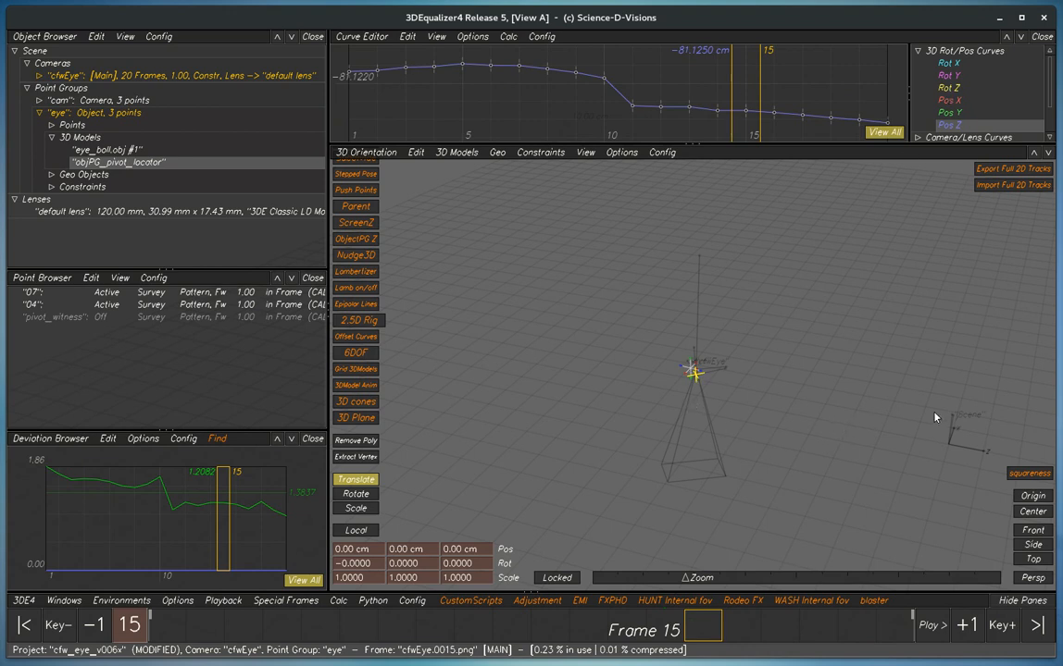
mouse_move(899, 396)
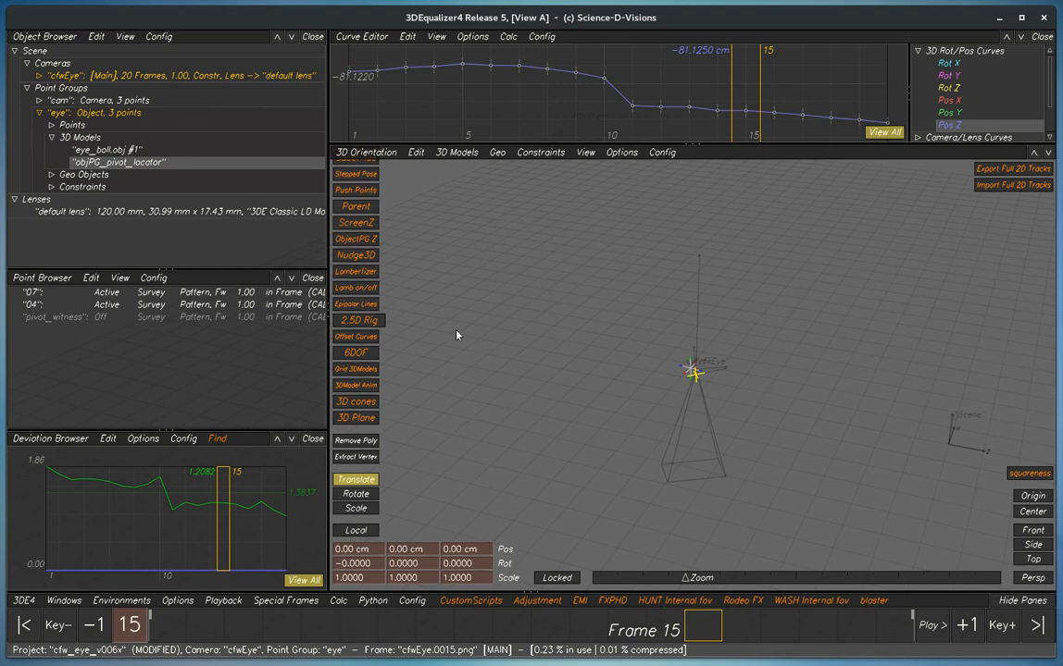
mouse_move(846, 400)
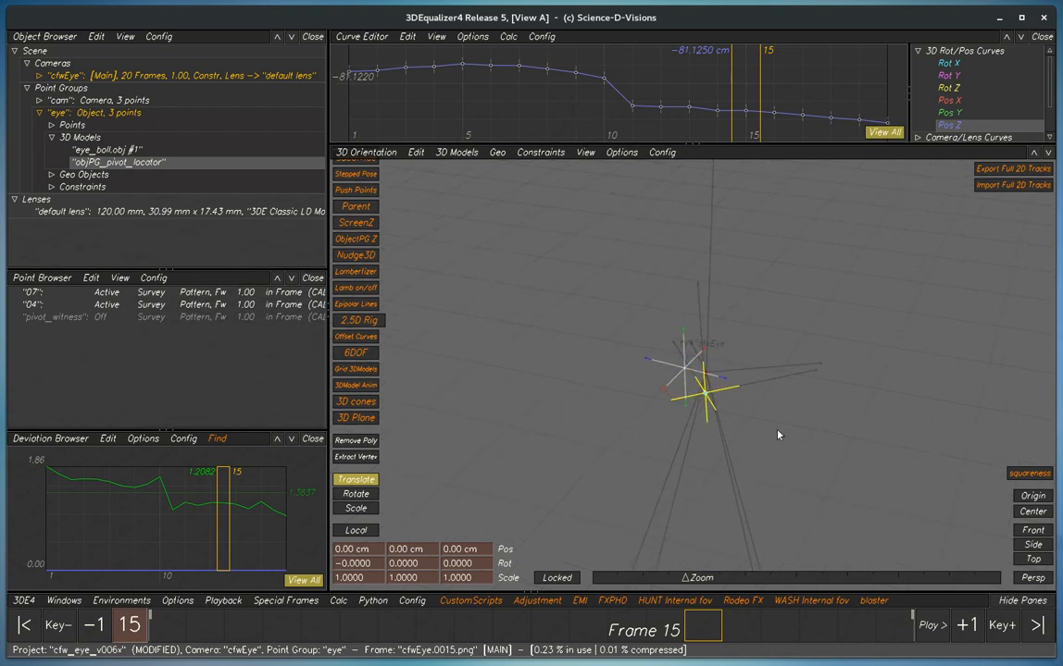
left_click_drag(691, 379, 644, 315)
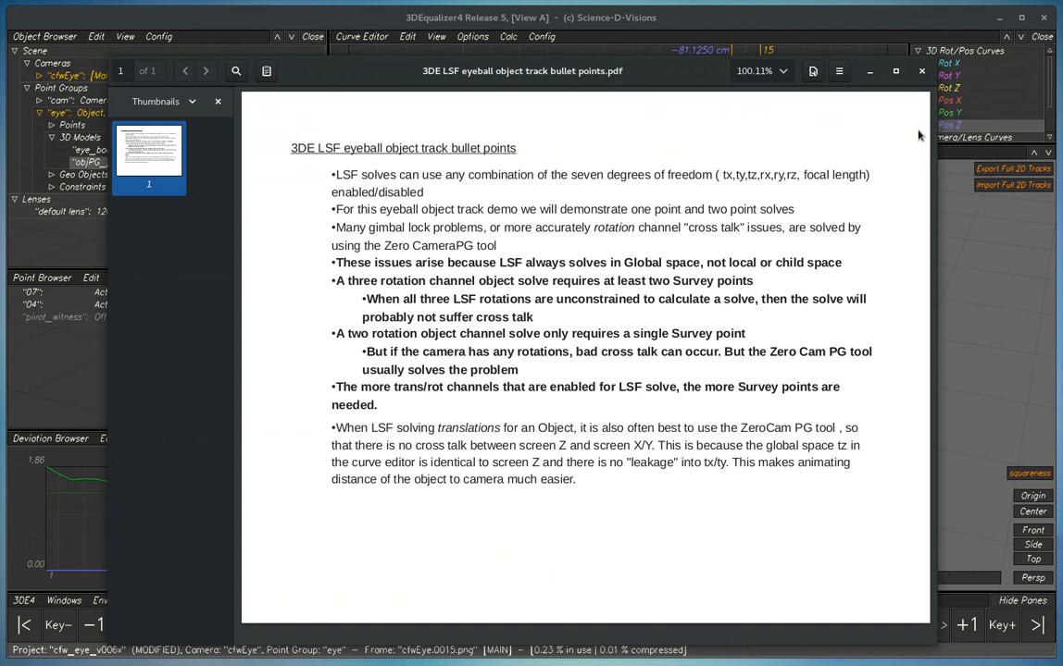
left_click(920, 70)
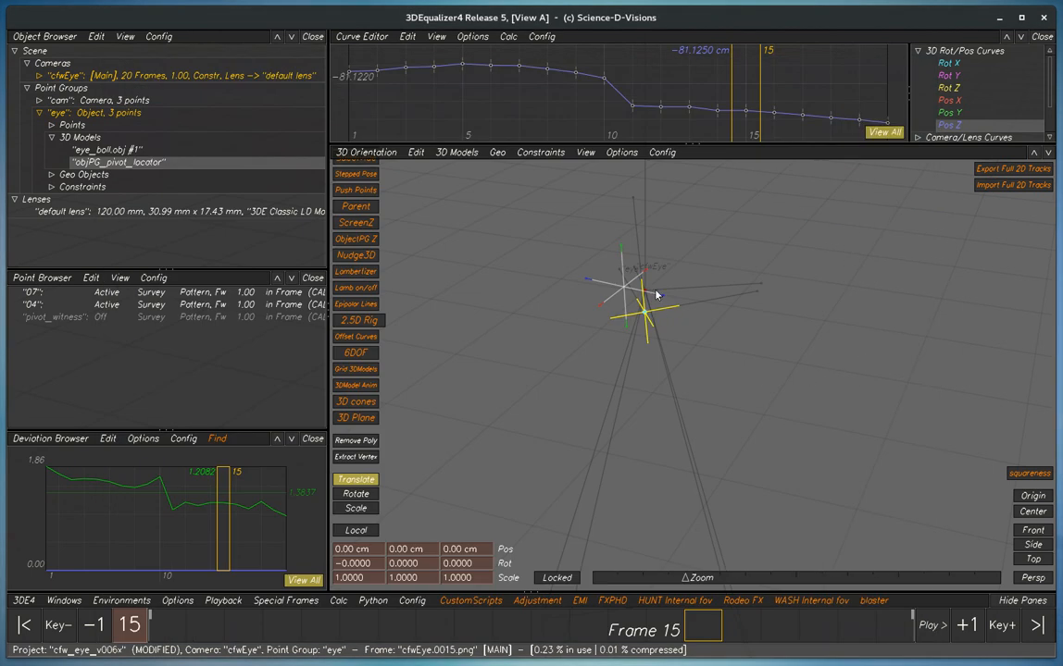
mouse_move(720, 311)
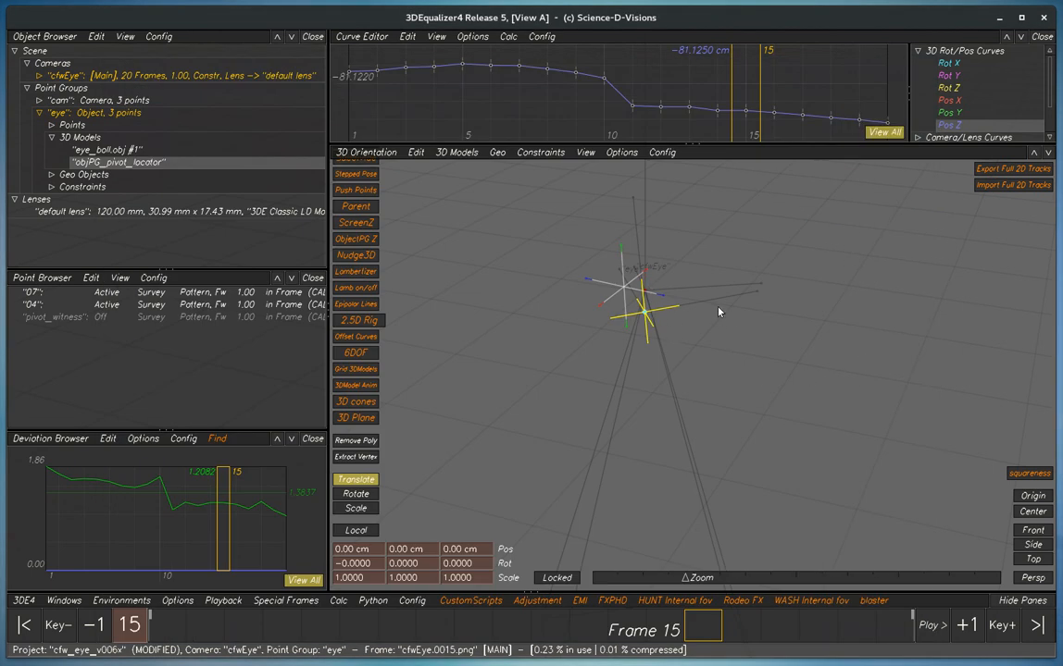
mouse_move(718, 348)
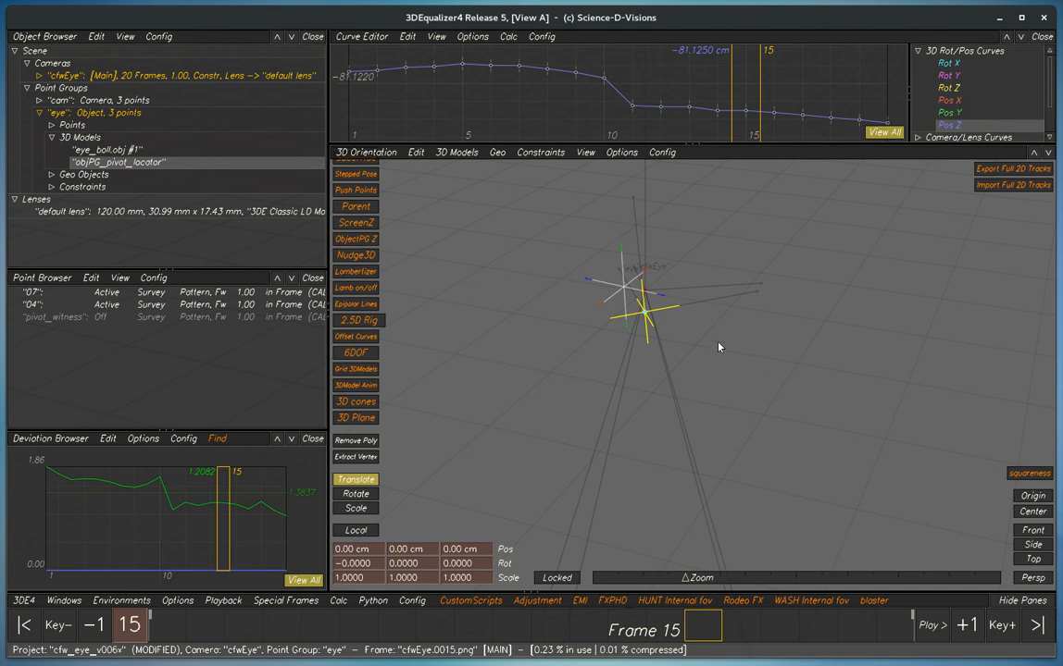
mouse_move(770, 291)
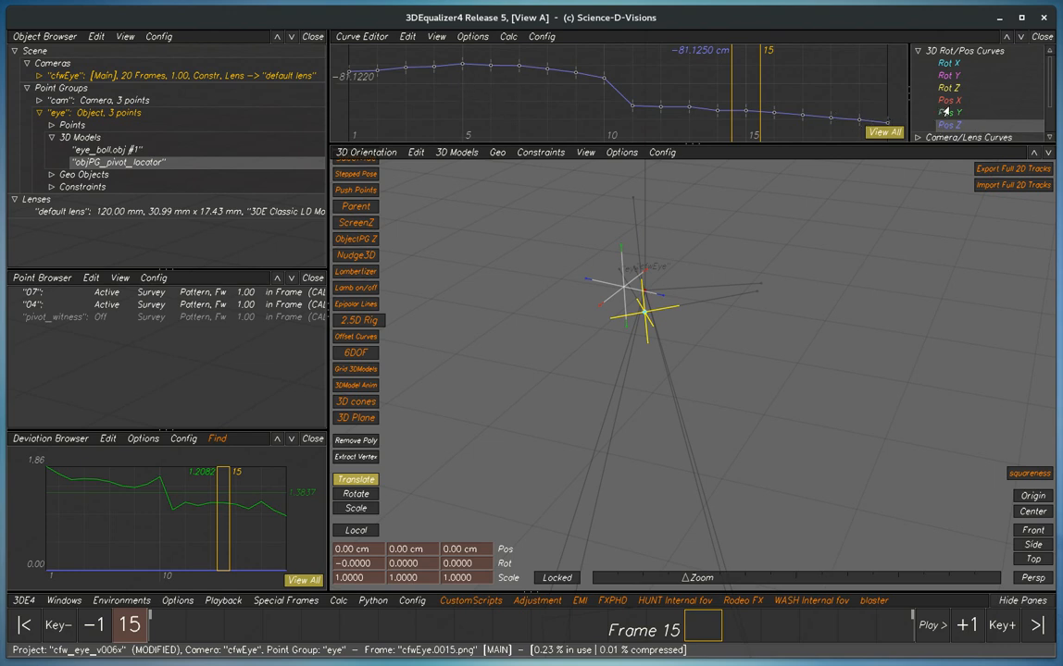
Step: Compare the Y position curve with the previous channel in the Curve Editor
left_click(947, 124)
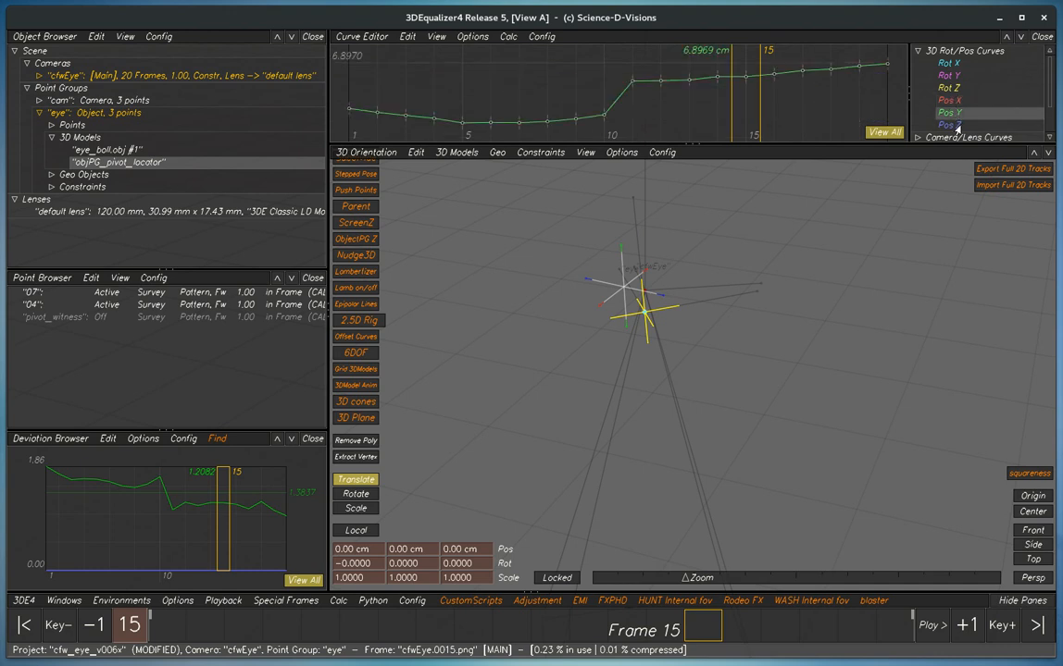
left_click(948, 126)
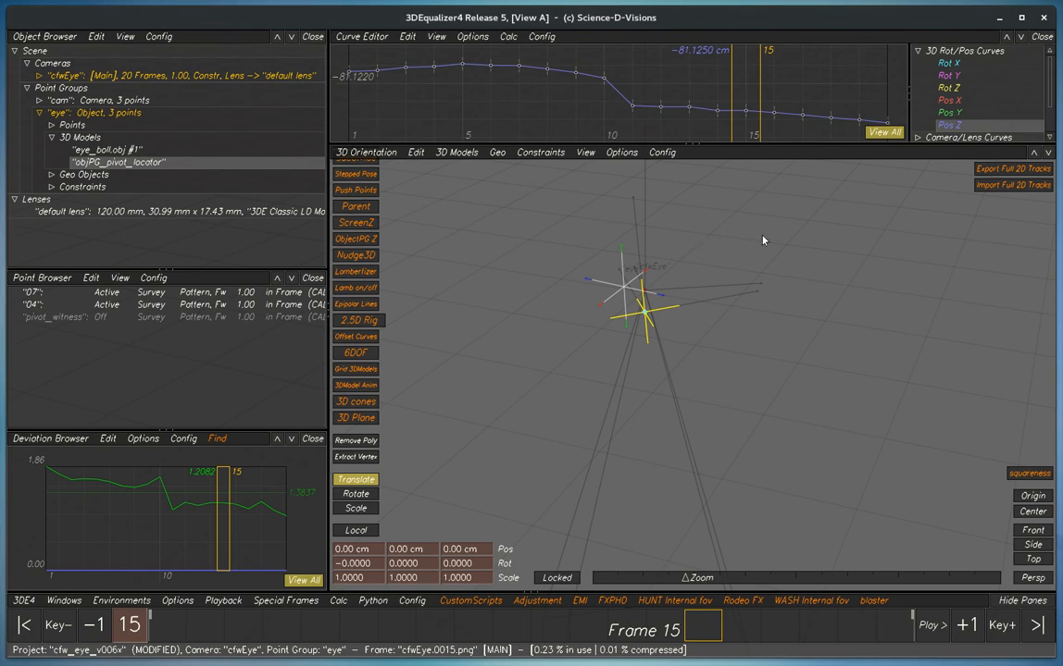
mouse_move(789, 245)
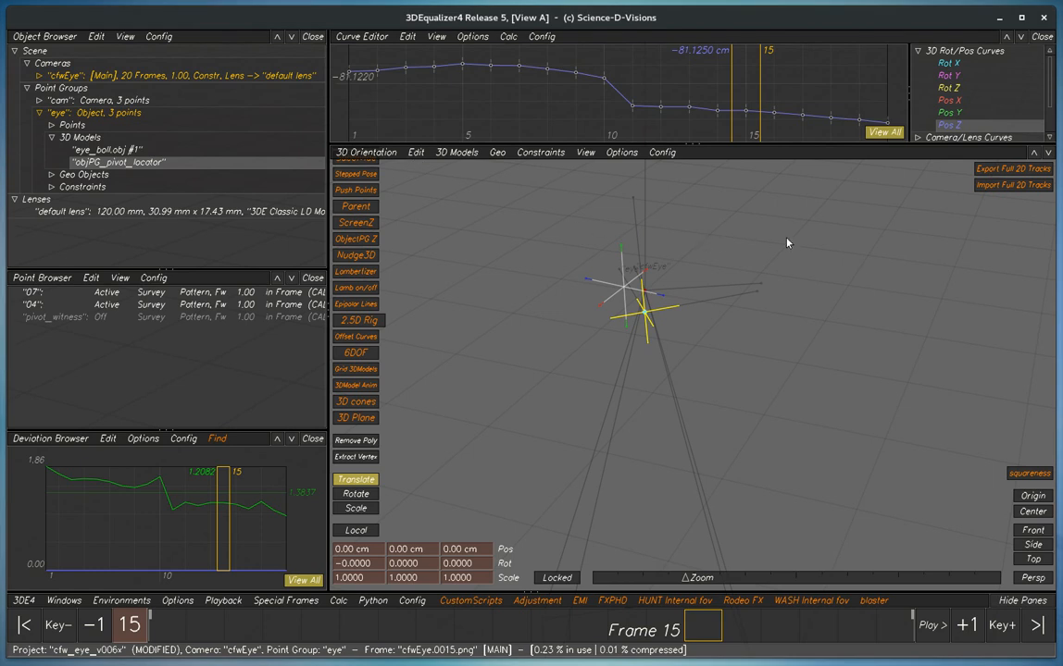